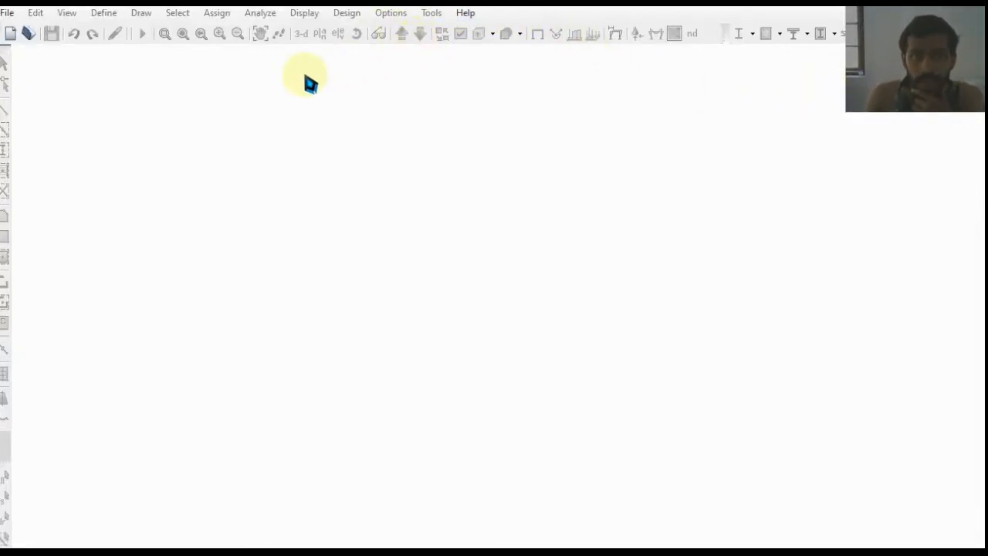
{"action": "mouse_move", "coordinate": [15, 40]}
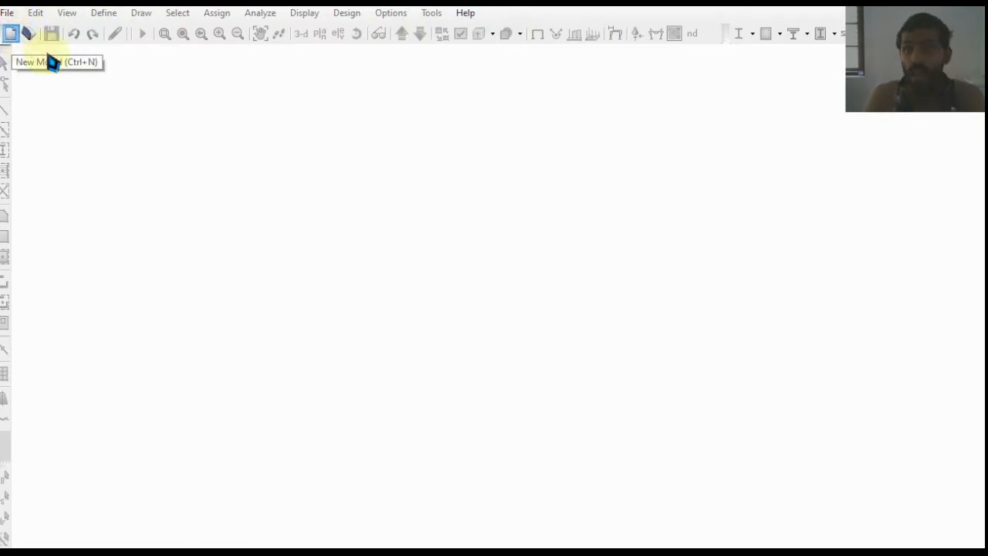
- Create a new model with Metric SI units, Indian steel sections and IS 456:2000 concrete code
{"action": "left_click", "coordinate": [10, 34]}
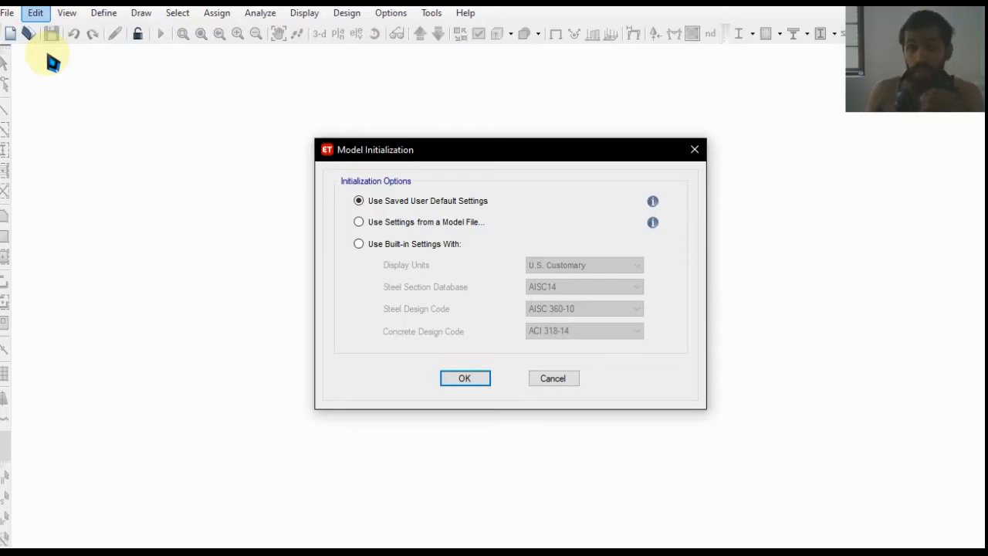
{"action": "left_click", "coordinate": [358, 243]}
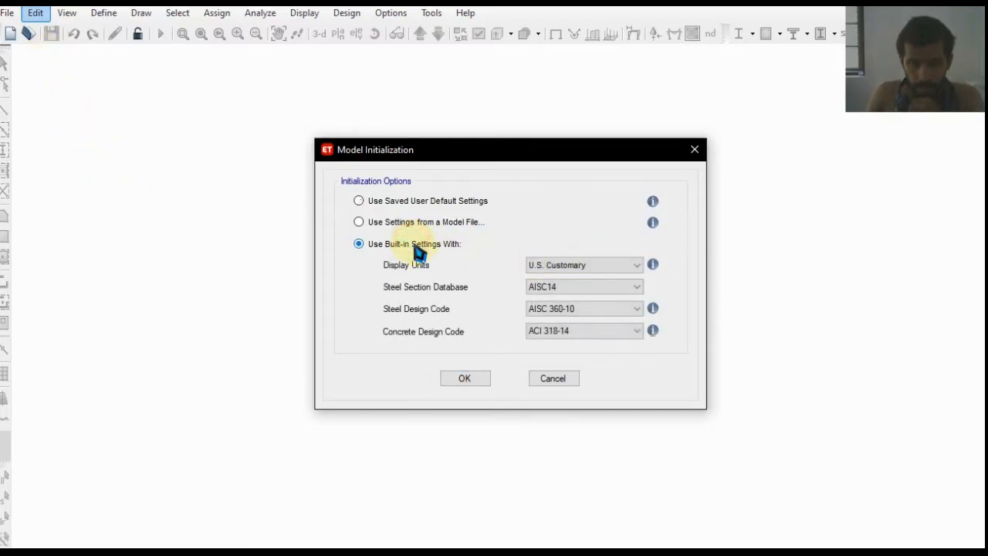
{"action": "left_click", "coordinate": [582, 265]}
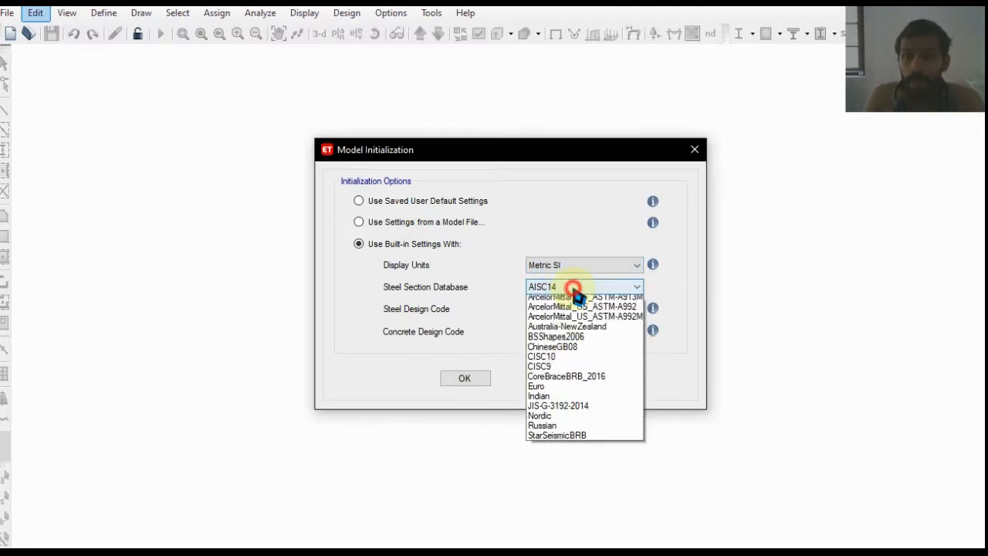
{"action": "left_click", "coordinate": [539, 396]}
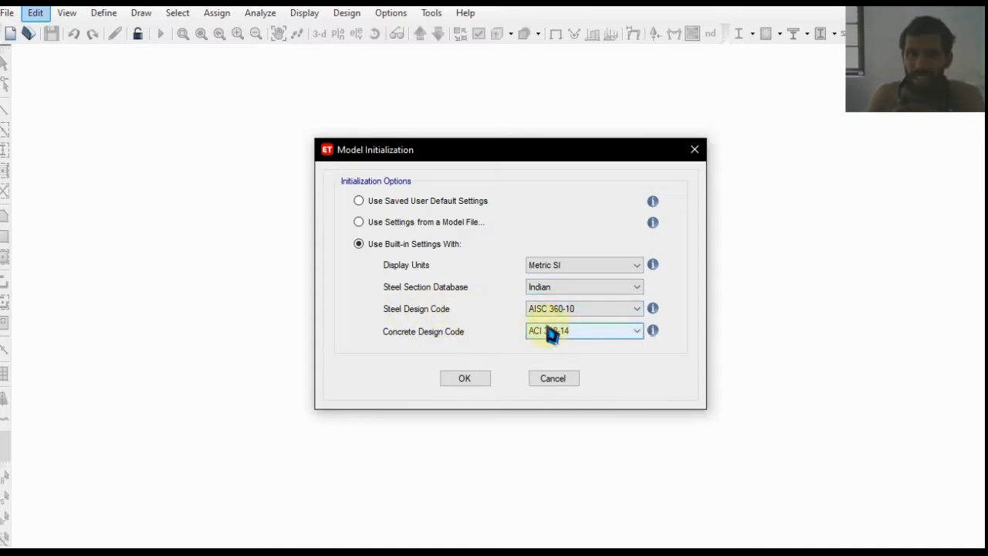
{"action": "left_click", "coordinate": [584, 330]}
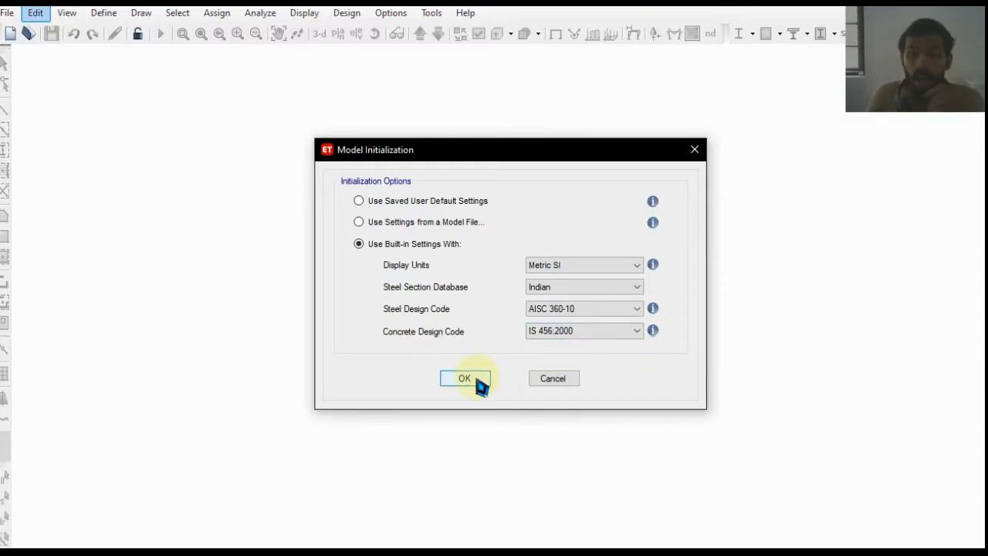
{"action": "left_click", "coordinate": [464, 377]}
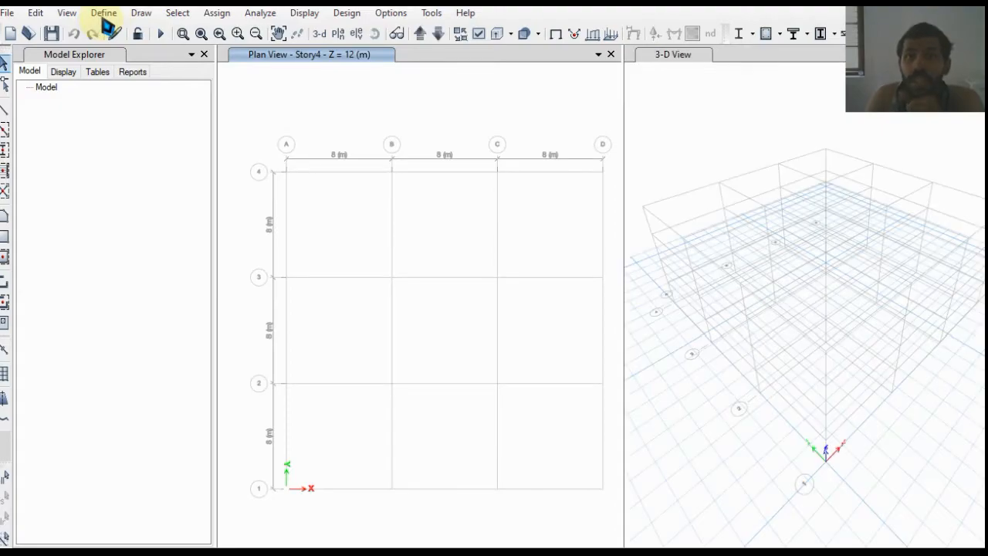
- Add an Indian M30 concrete material to the model
{"action": "left_click", "coordinate": [141, 12]}
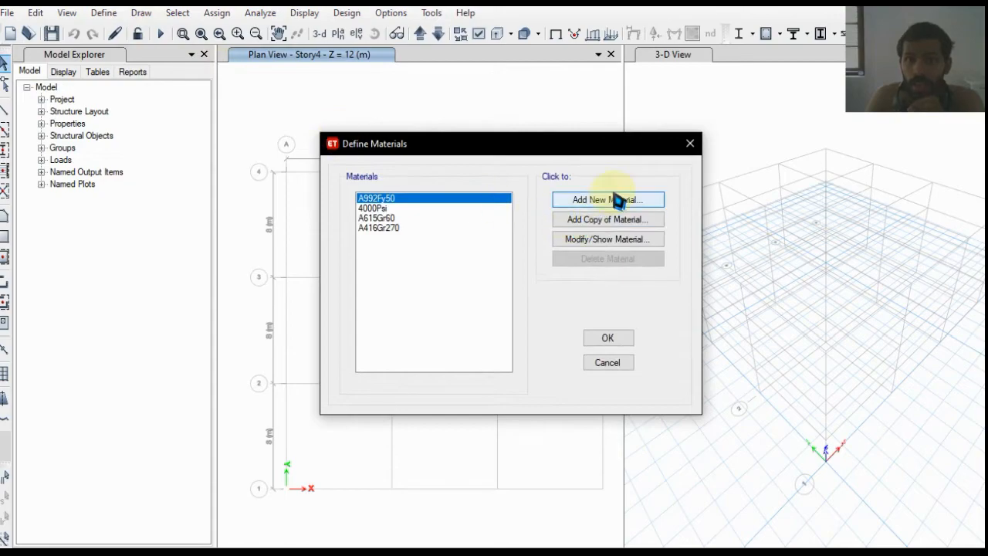
{"action": "left_click", "coordinate": [607, 199]}
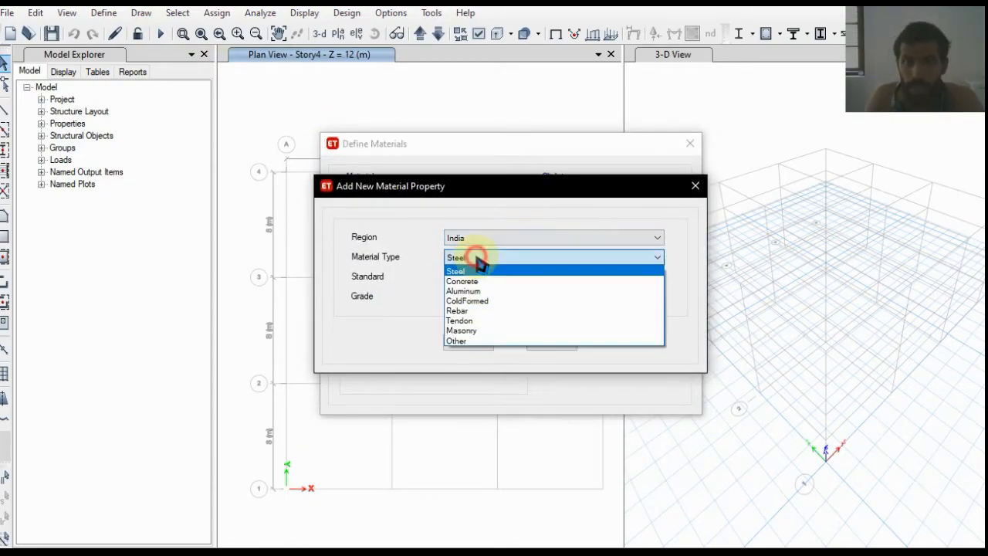
{"action": "left_click", "coordinate": [462, 281]}
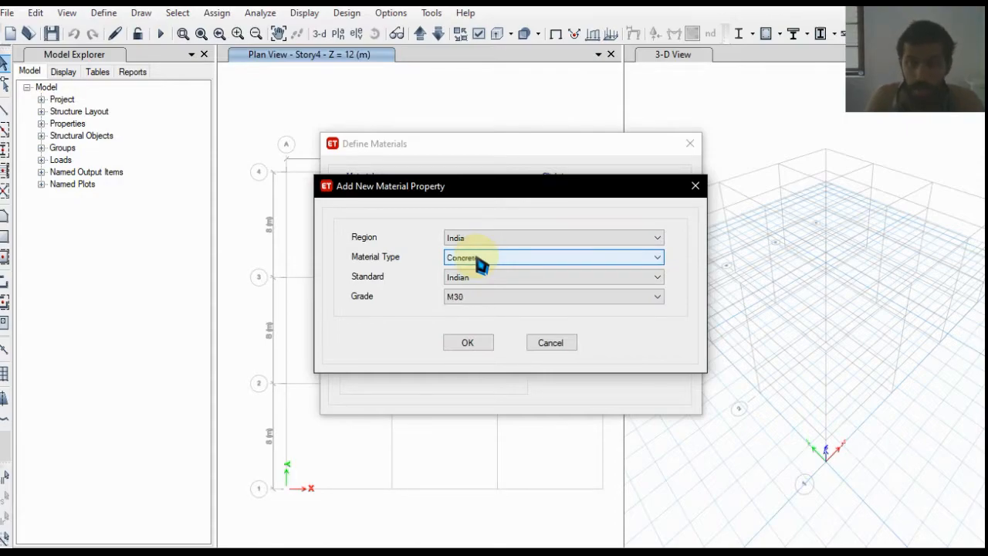
{"action": "left_click", "coordinate": [468, 342]}
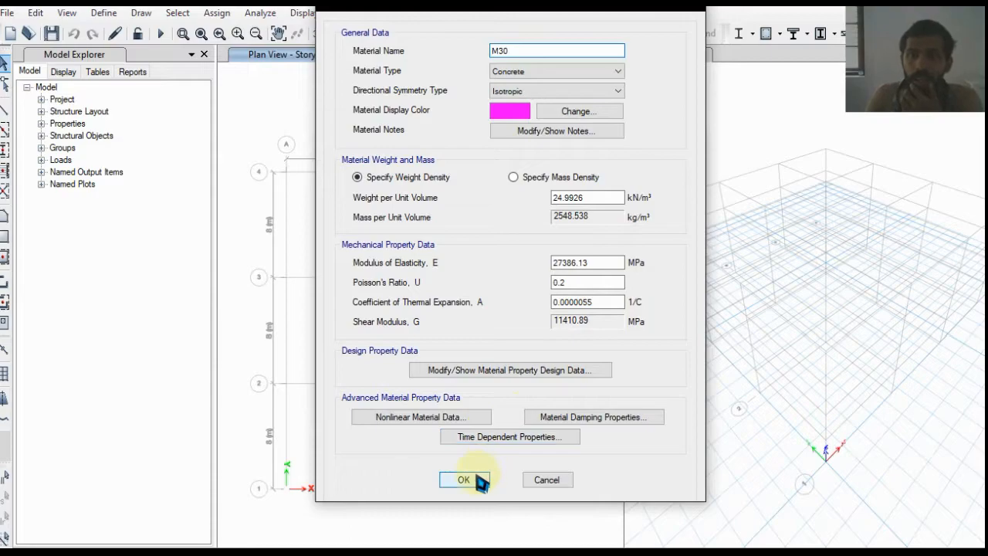
{"action": "left_click", "coordinate": [463, 480]}
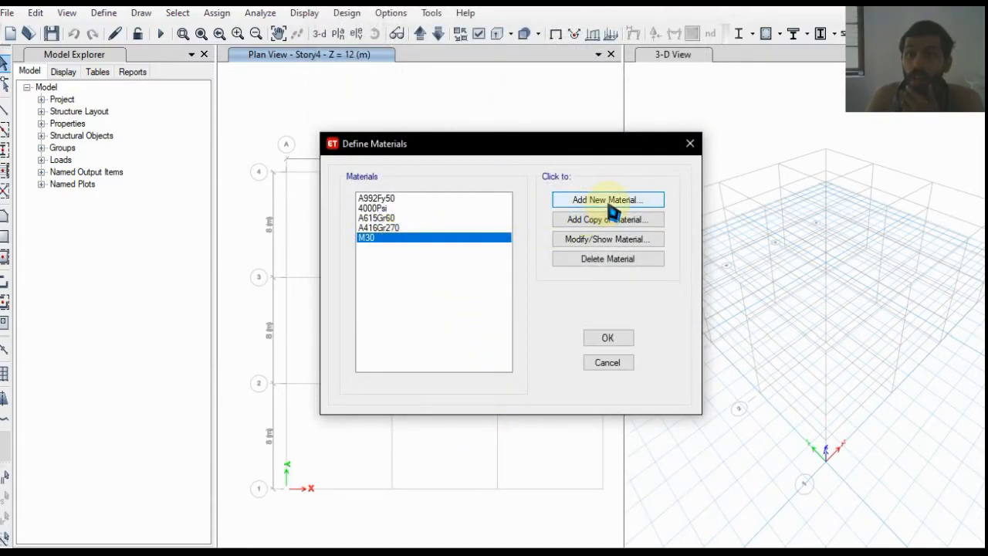
- Add HYSD500 rebar material and close the materials list
{"action": "left_click", "coordinate": [607, 200]}
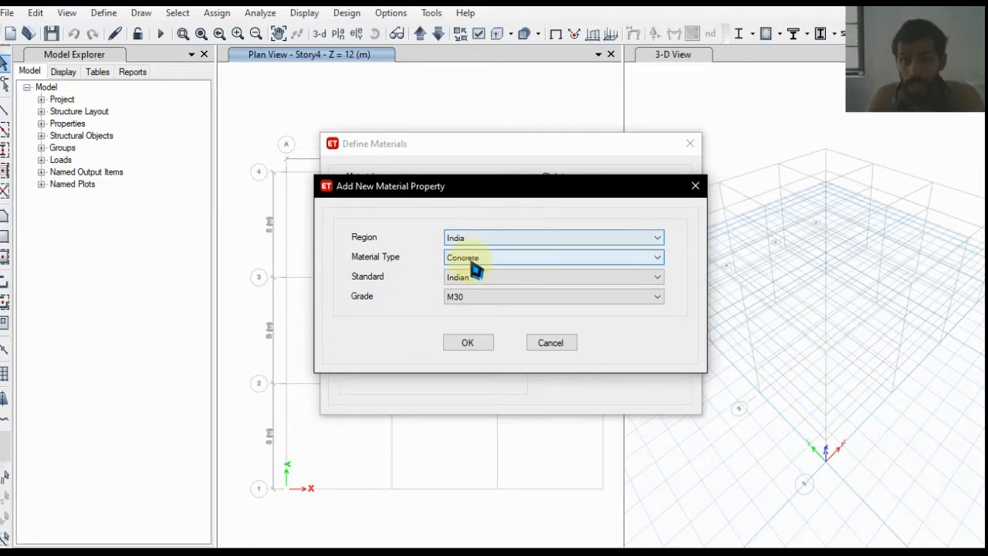
{"action": "left_click", "coordinate": [552, 257]}
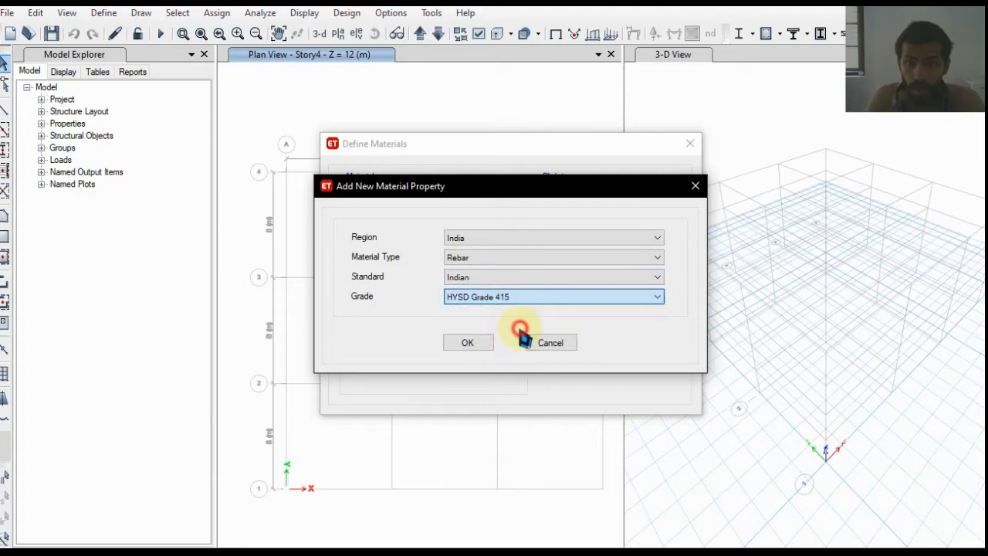
{"action": "left_click", "coordinate": [467, 342]}
{"action": "type", "text": "HYSD500"}
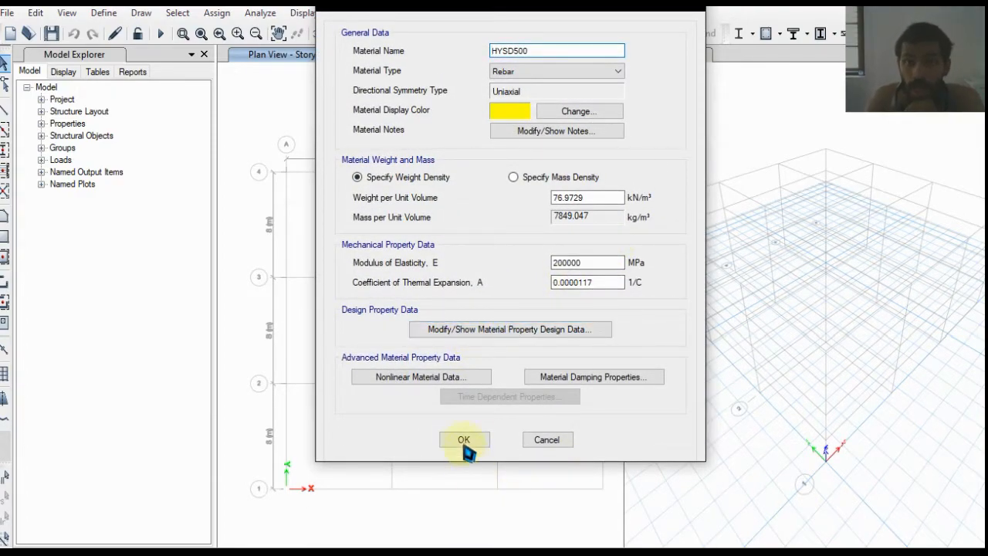
{"action": "left_click", "coordinate": [463, 439]}
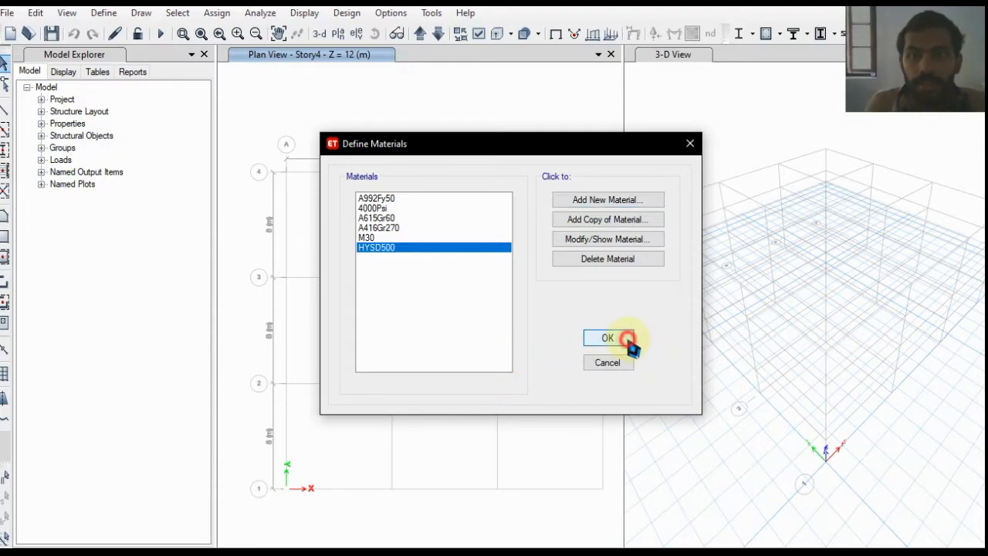
{"action": "left_click", "coordinate": [607, 338]}
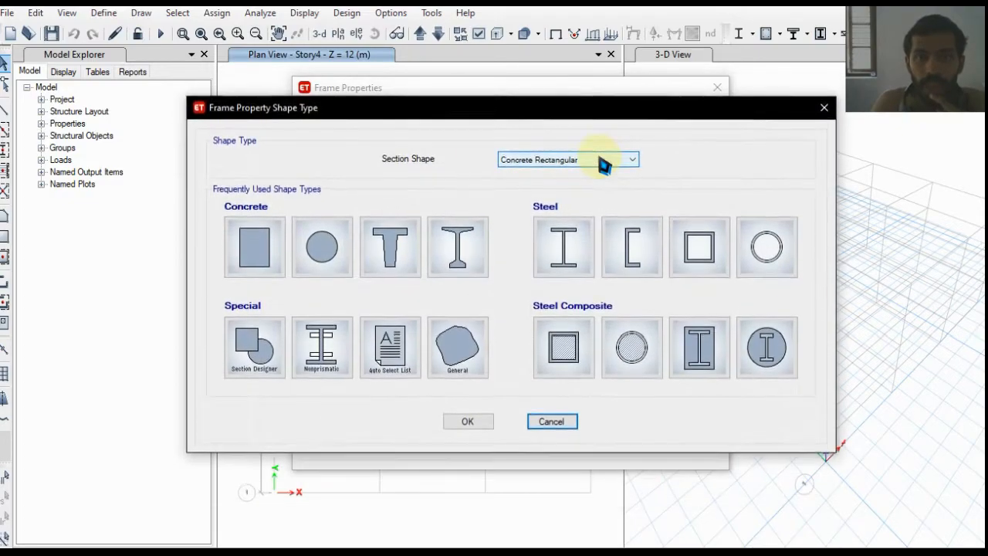
- Create concrete rectangular section 'beam': M30, 600 × 230 mm, beam rebar with 20 mm cover
{"action": "left_click", "coordinate": [552, 421]}
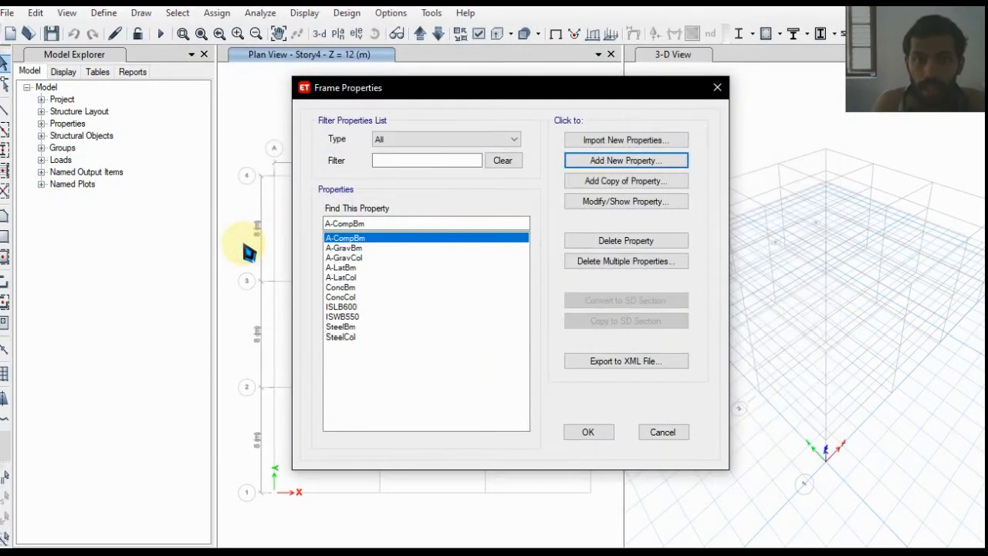
{"action": "left_click", "coordinate": [625, 160]}
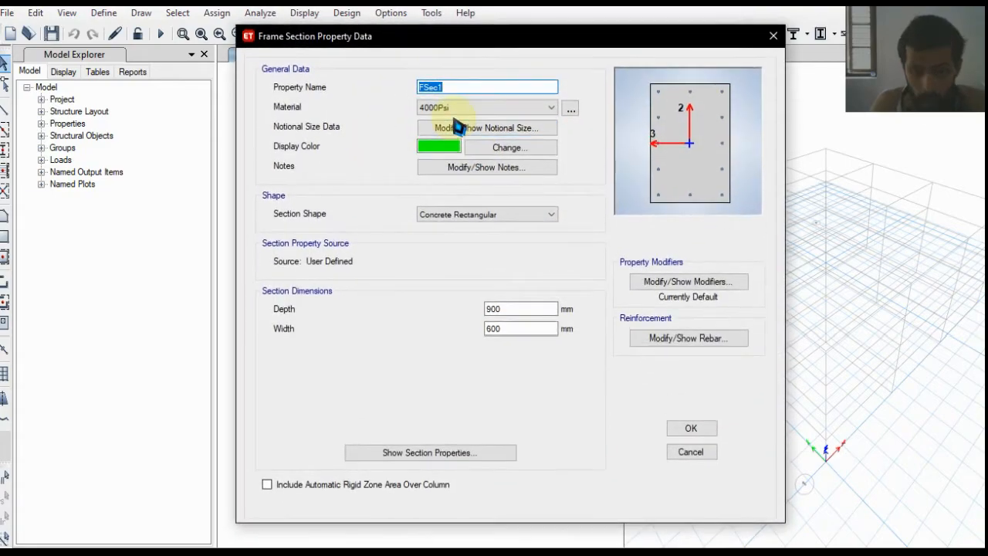
{"action": "type", "text": "beam"}
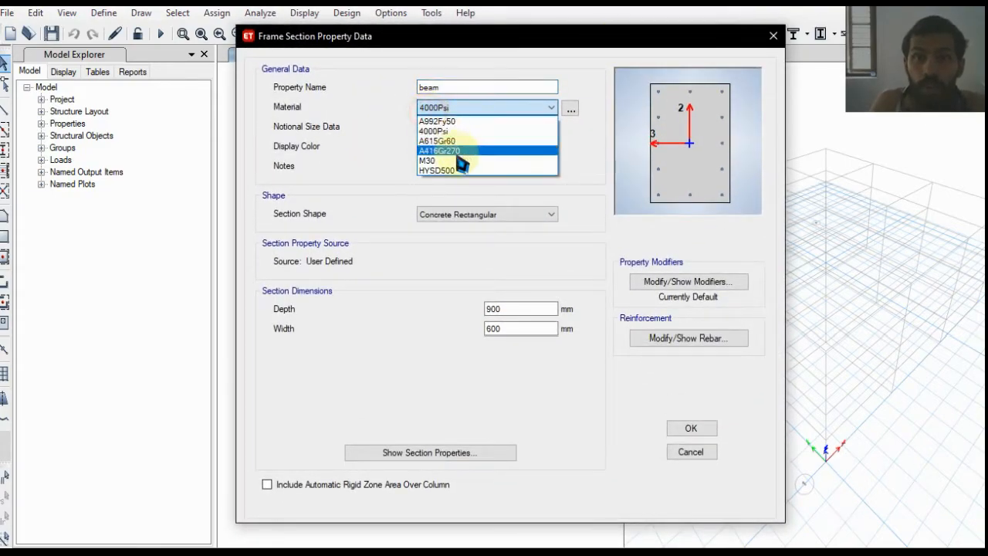
{"action": "left_click", "coordinate": [427, 160]}
{"action": "type", "text": "2"}
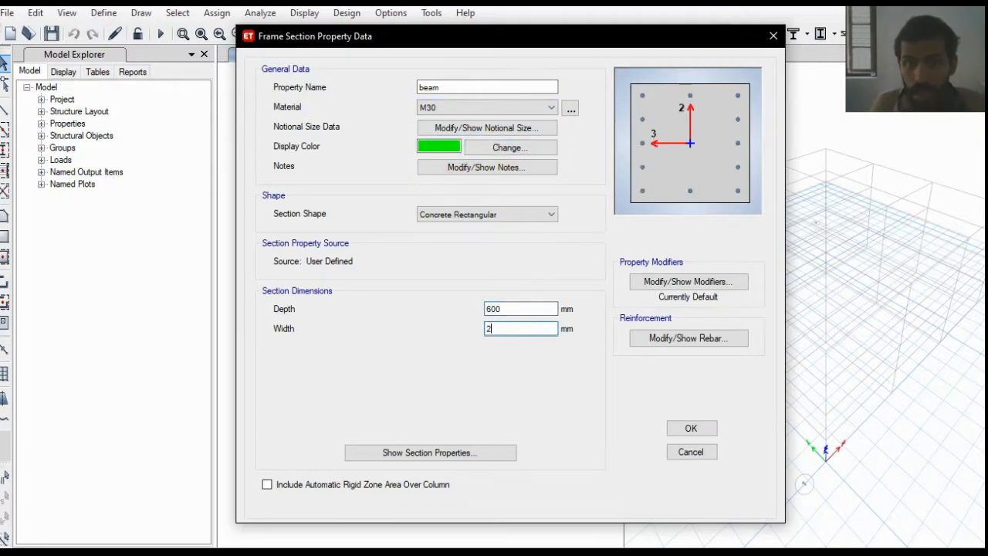
{"action": "type", "text": "30"}
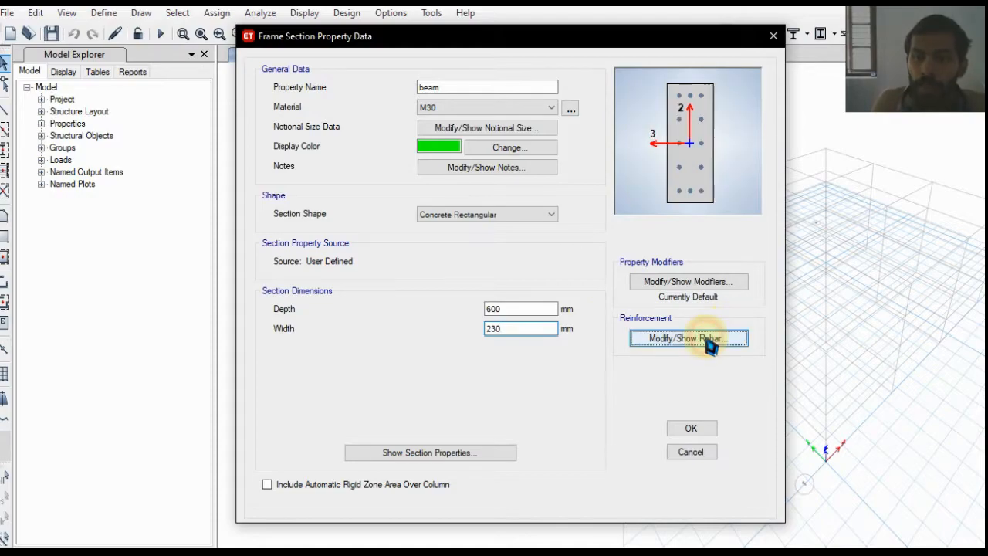
{"action": "left_click", "coordinate": [688, 338]}
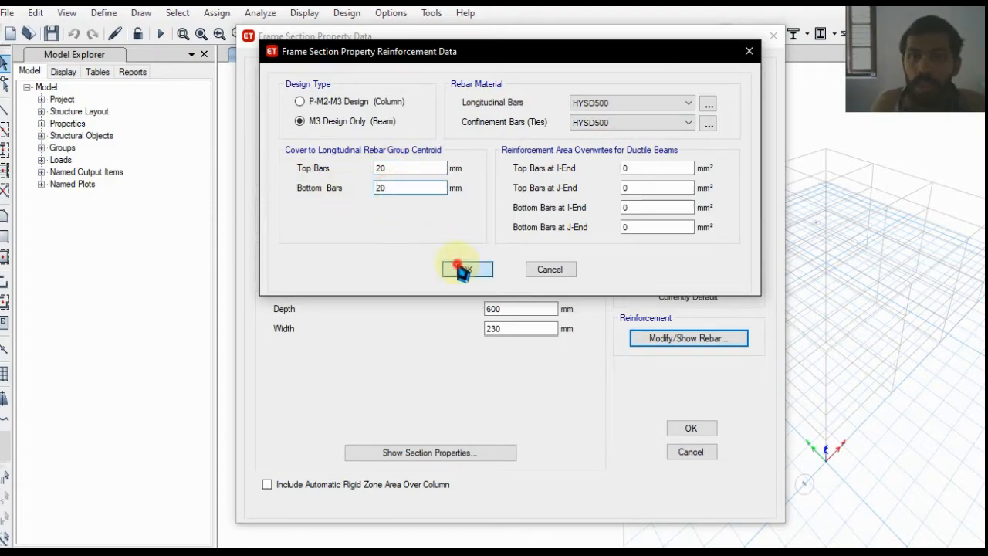
{"action": "left_click", "coordinate": [466, 269]}
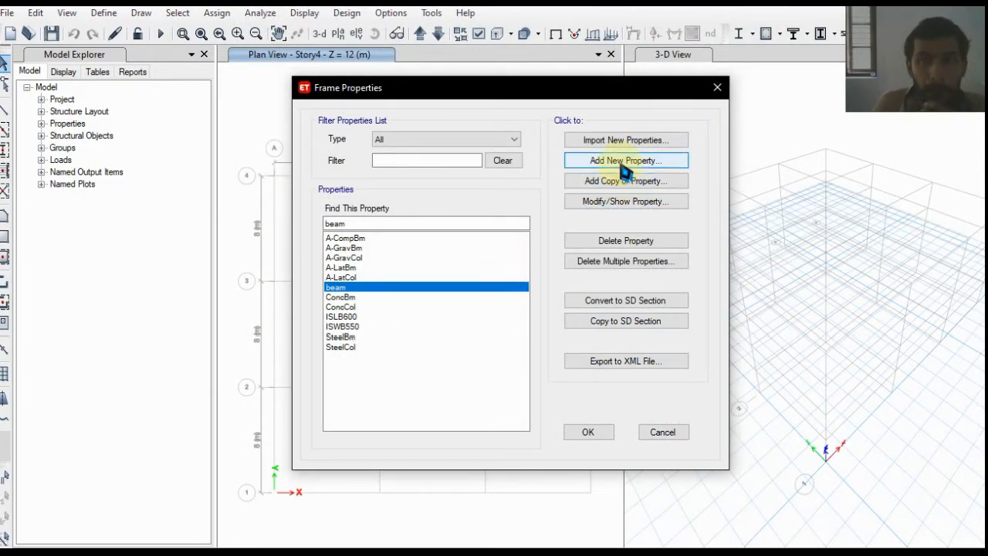
{"action": "mouse_move", "coordinate": [610, 185]}
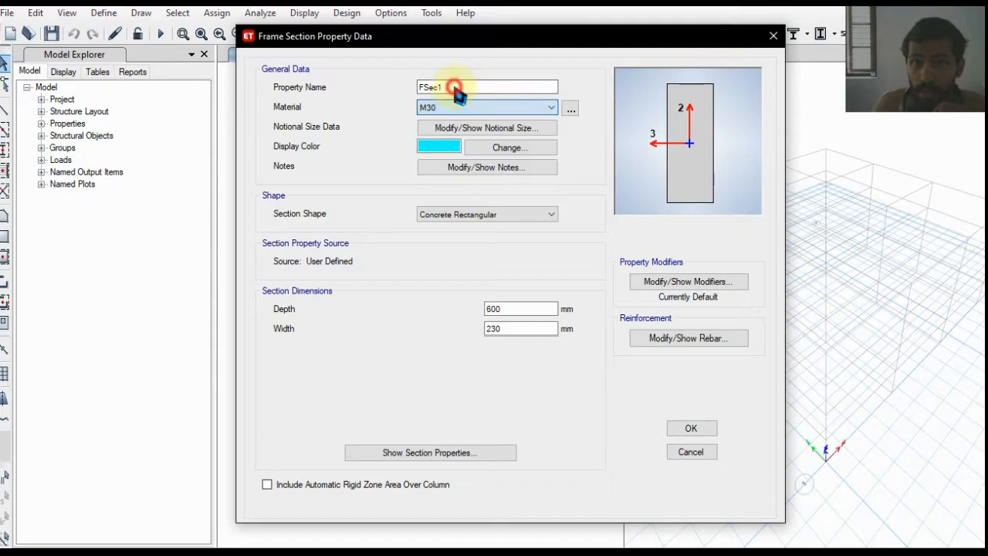
- Define section 'column' as M30, 600 × 600 mm with column reinforcement design
{"action": "type", "text": "column"}
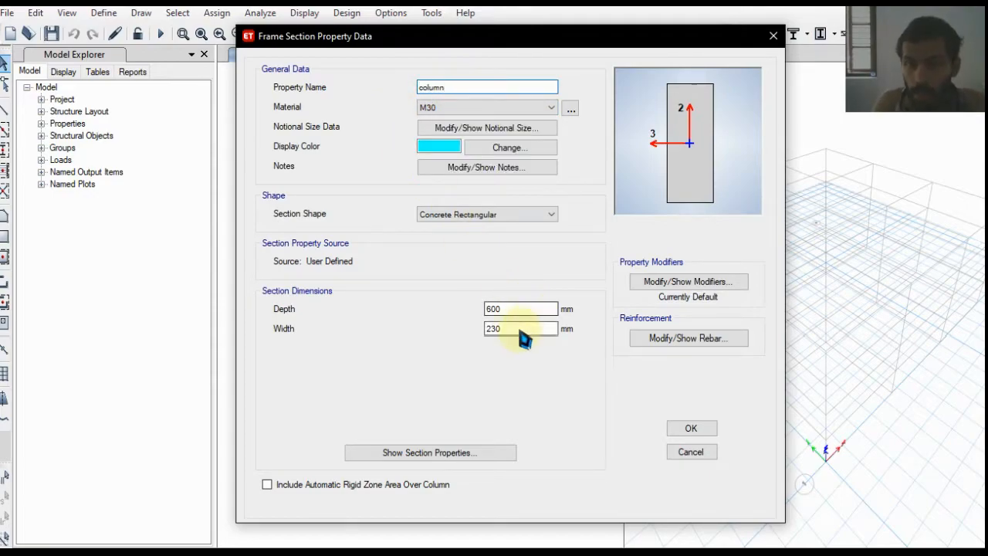
{"action": "type", "text": "600"}
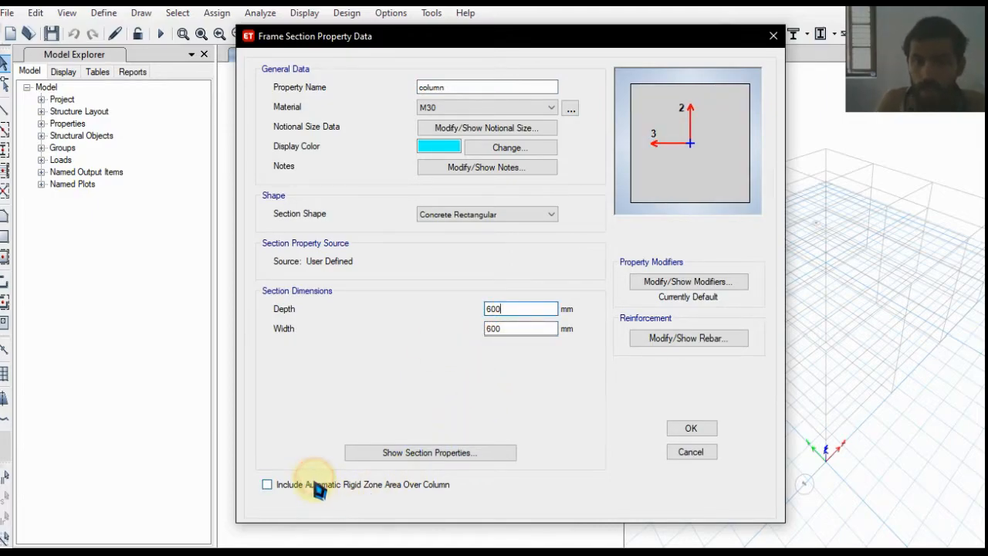
{"action": "left_click", "coordinate": [267, 484]}
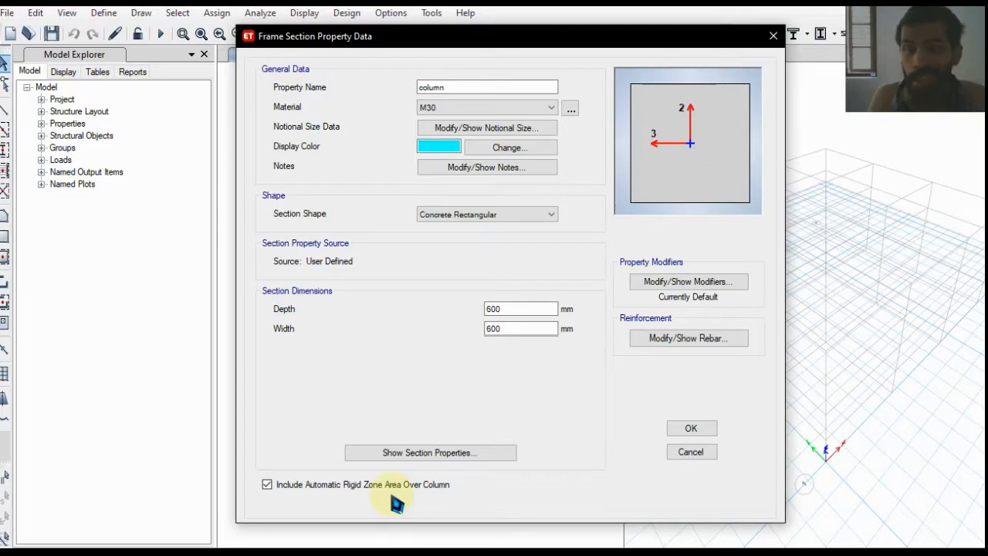
{"action": "left_click", "coordinate": [267, 484]}
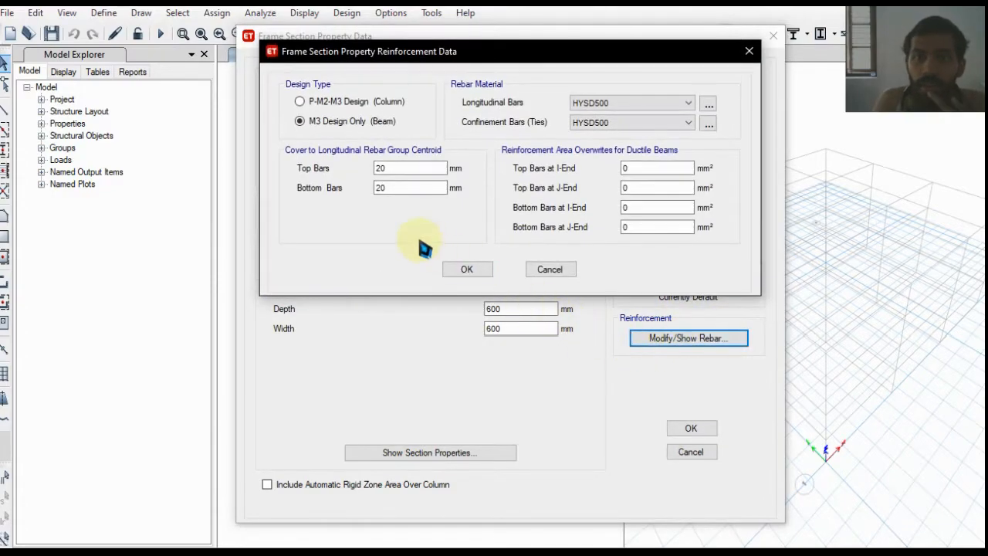
{"action": "left_click", "coordinate": [300, 101]}
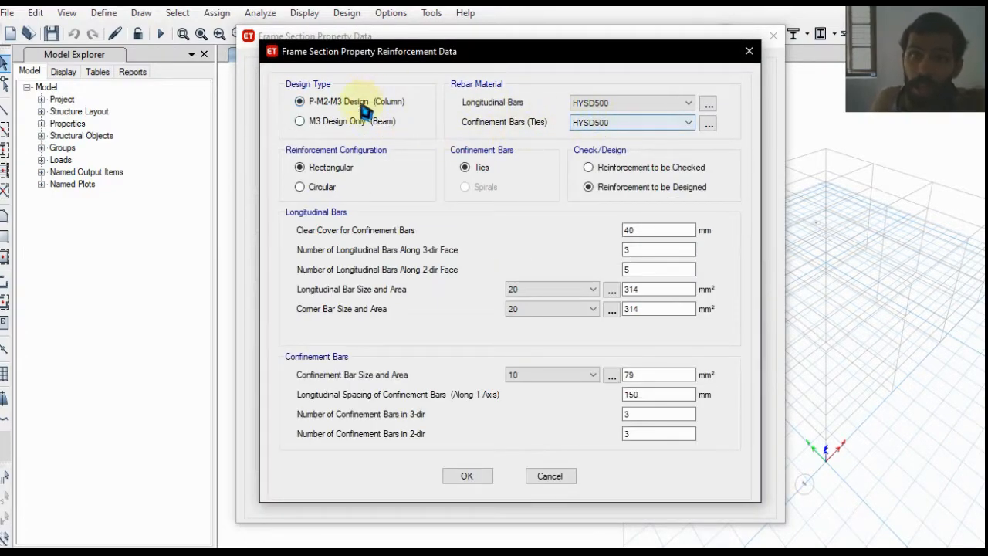
{"action": "mouse_move", "coordinate": [613, 413]}
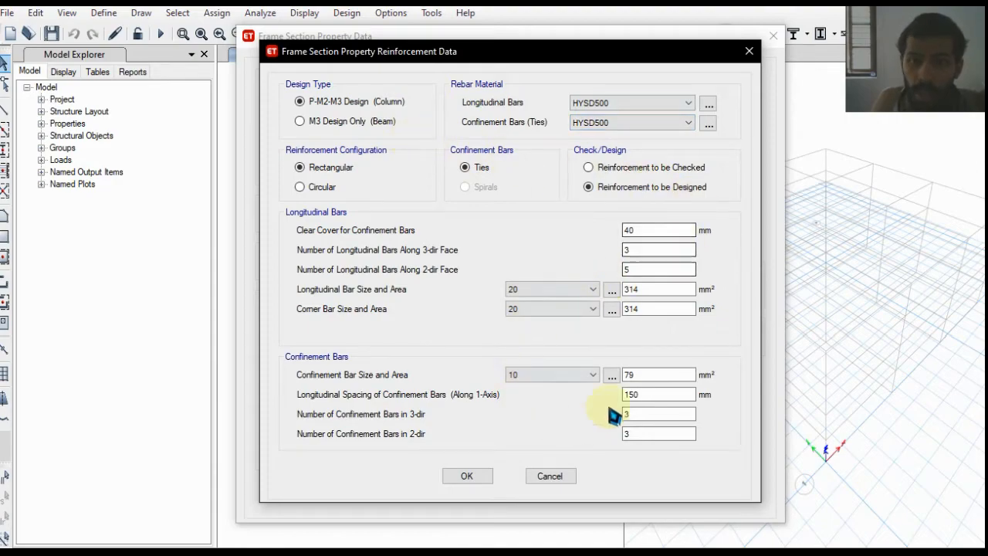
{"action": "left_click", "coordinate": [467, 476]}
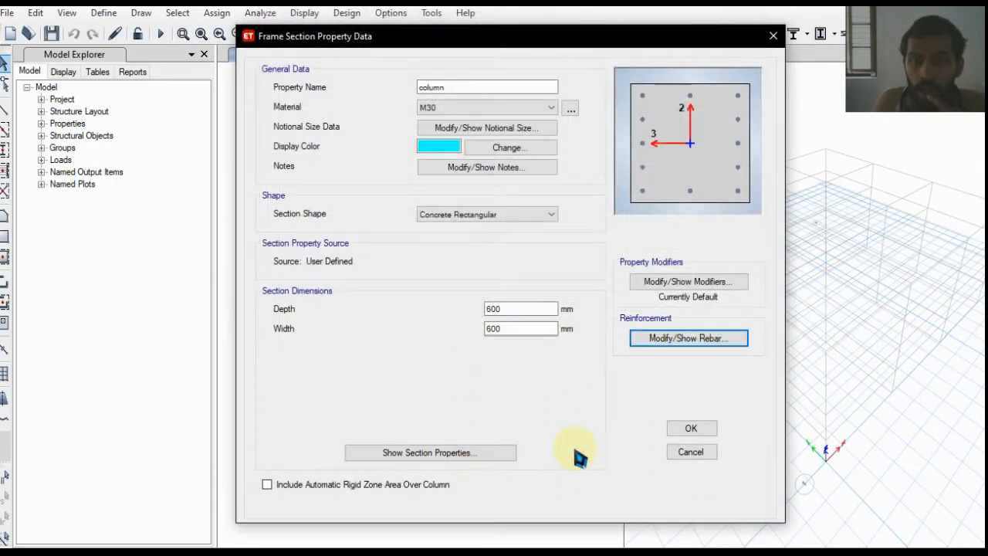
{"action": "left_click", "coordinate": [691, 428]}
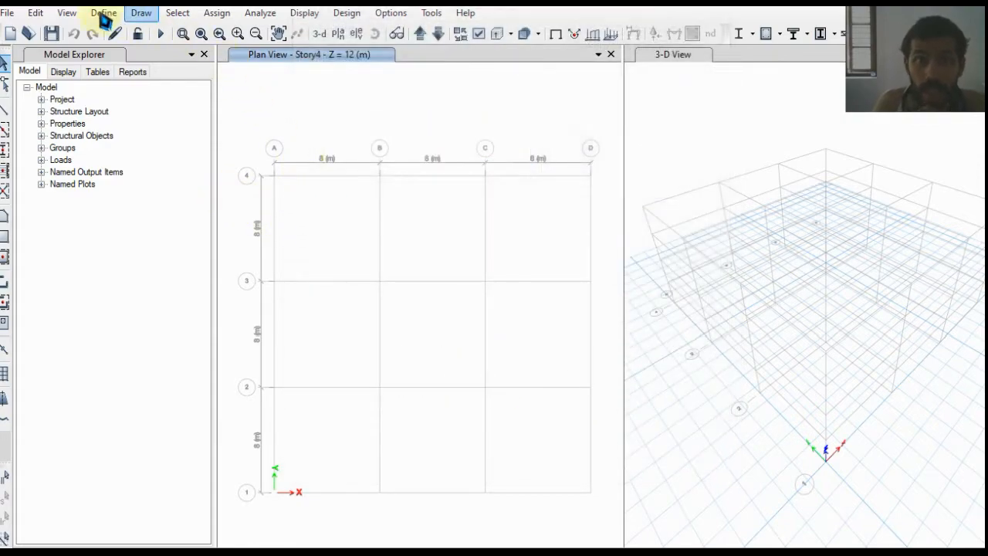
- Modify Slab1 to M30 concrete, Shell-Thick slab type, 150 mm thick
{"action": "left_click", "coordinate": [103, 13]}
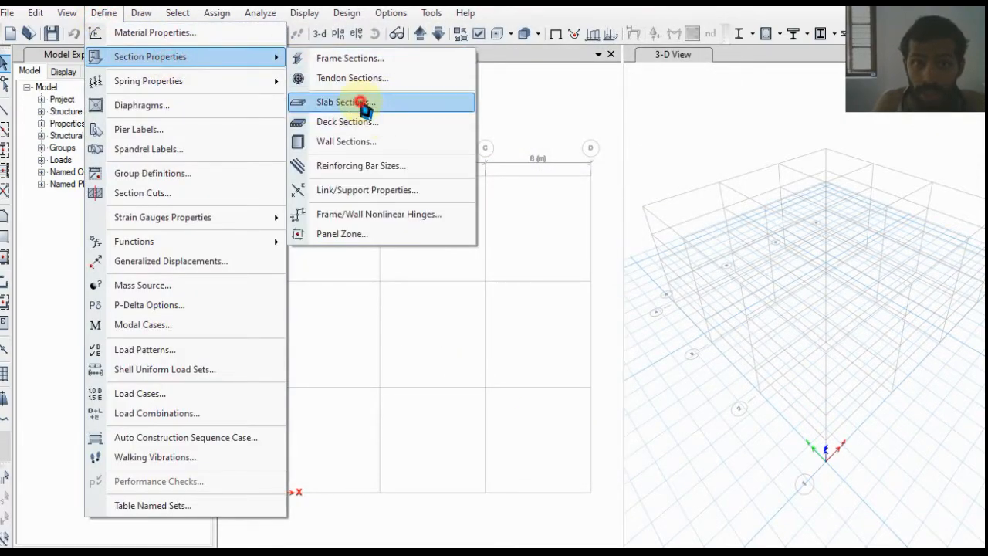
{"action": "left_click", "coordinate": [345, 102]}
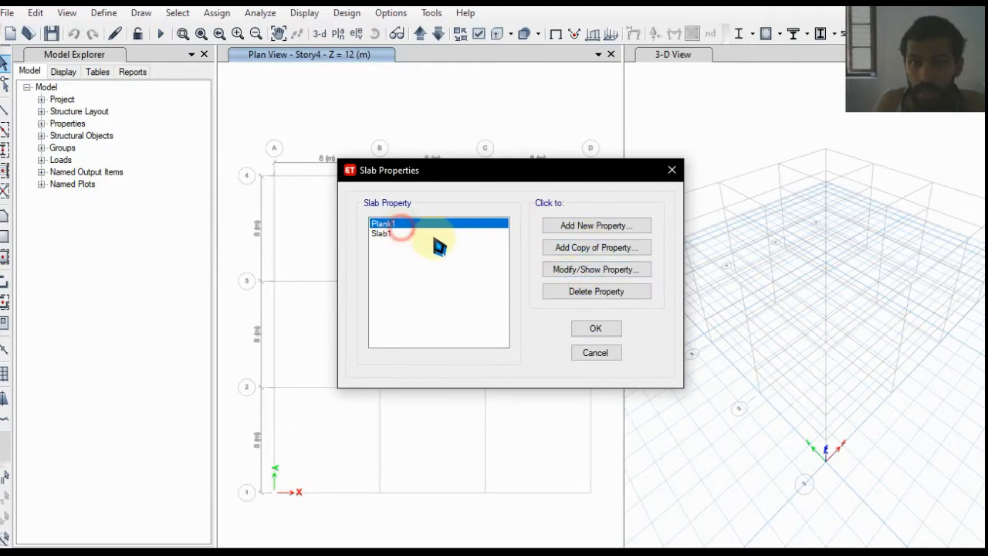
{"action": "left_click", "coordinate": [595, 270]}
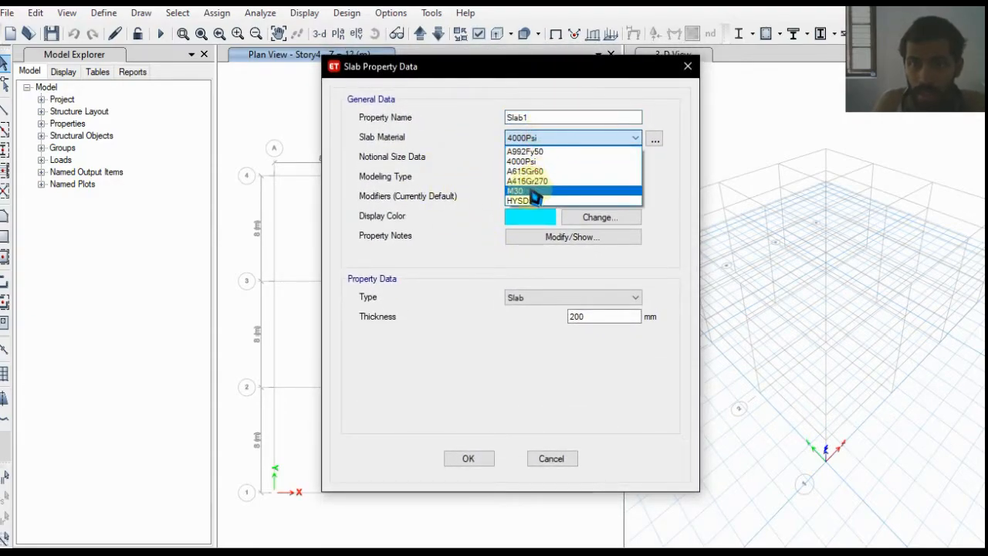
{"action": "left_click", "coordinate": [515, 191]}
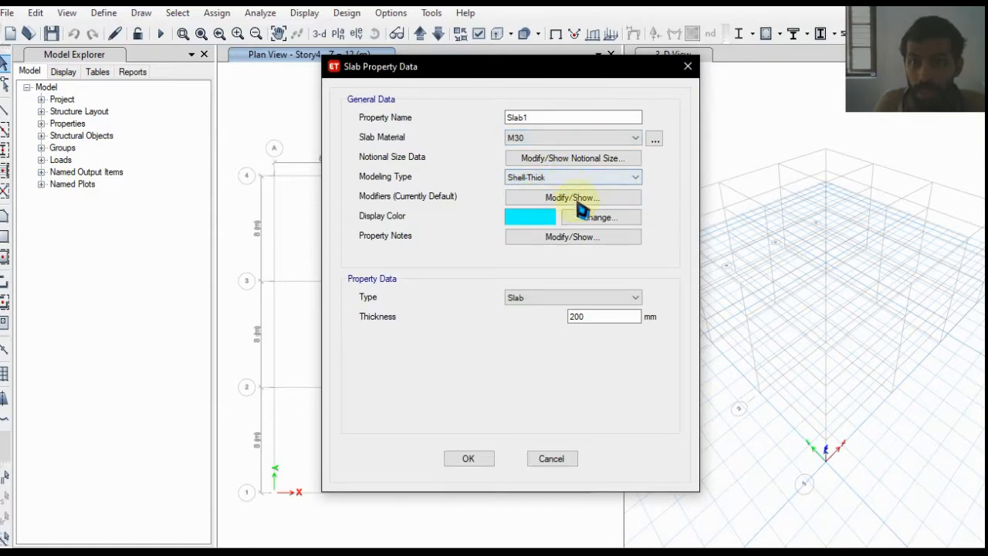
{"action": "type", "text": "150"}
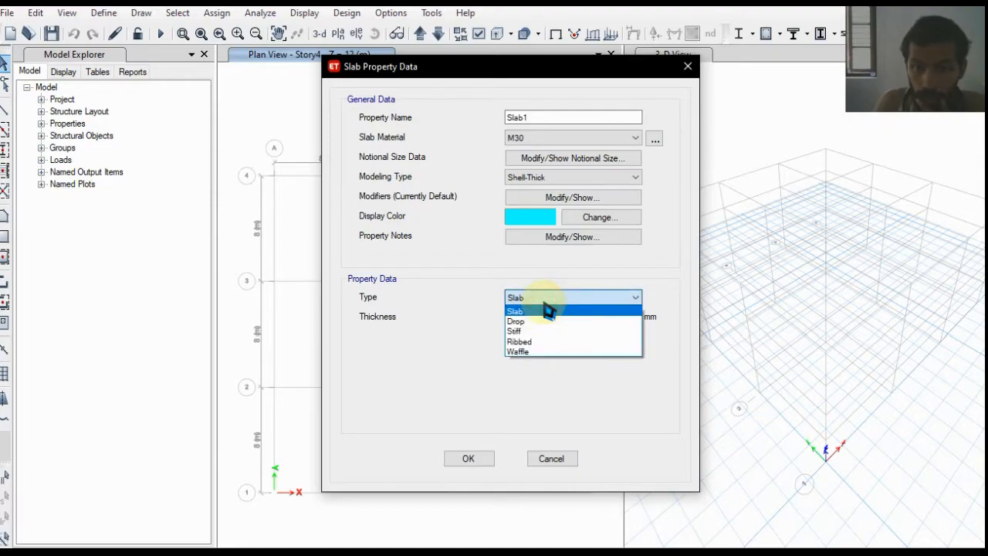
{"action": "left_click", "coordinate": [515, 310]}
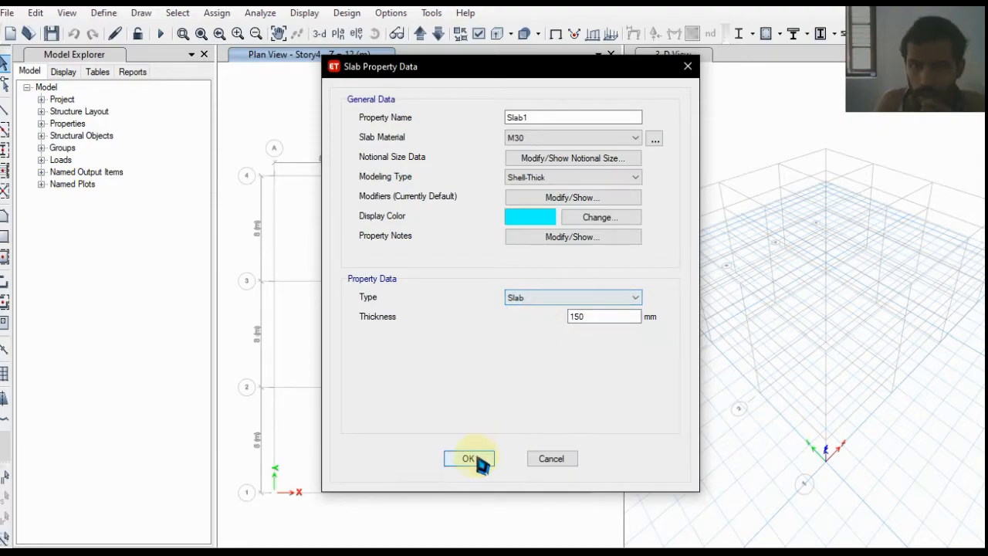
{"action": "left_click", "coordinate": [469, 458]}
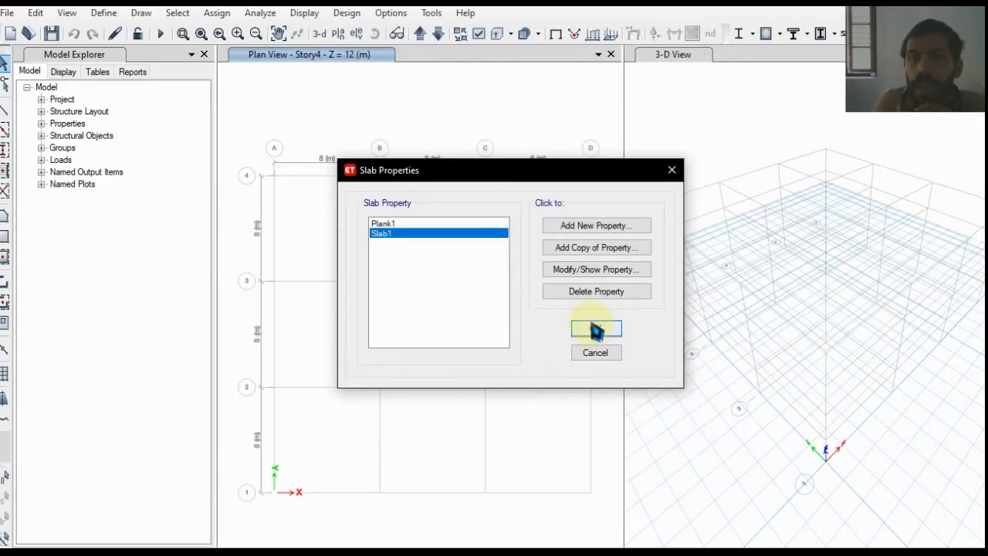
{"action": "left_click", "coordinate": [595, 329]}
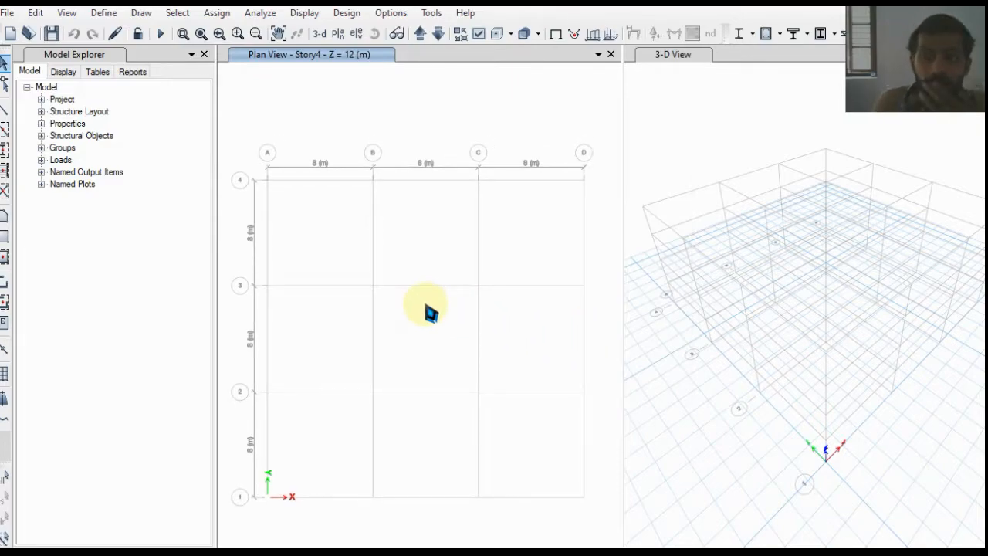
- Draw beams and columns across grids A–C and 2–4, checking them in 3-D
{"action": "left_click", "coordinate": [140, 12]}
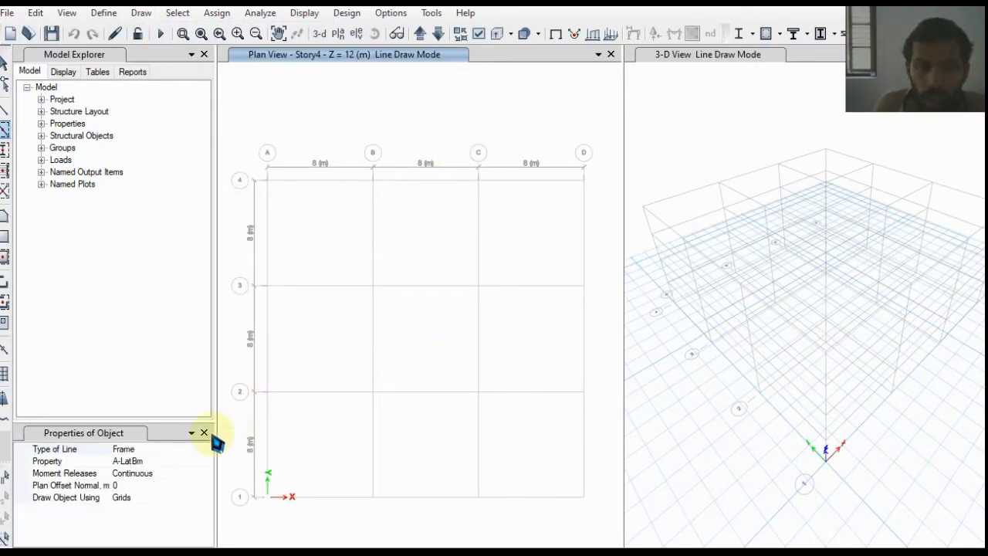
{"action": "left_click", "coordinate": [209, 461]}
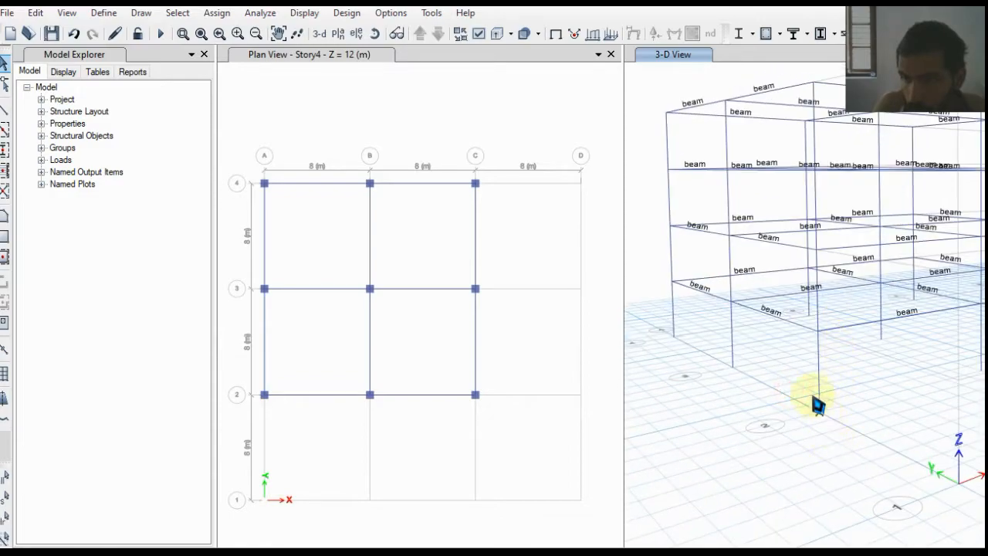
{"action": "left_click_drag", "start_coordinate": [817, 405], "coordinate": [732, 392]}
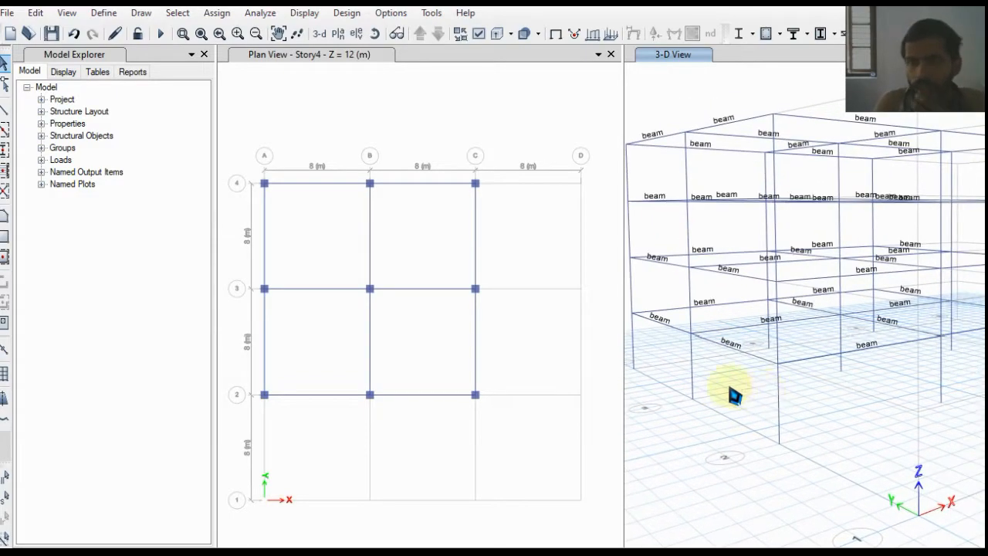
{"action": "left_click", "coordinate": [259, 12]}
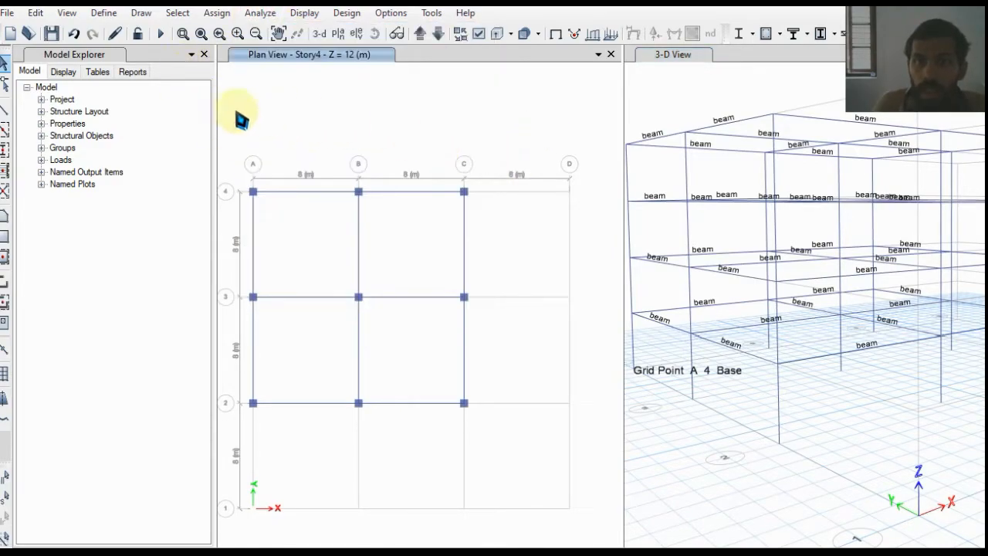
- Start the Quick Draw Floor/Wall tool to place slabs by bay
{"action": "left_click", "coordinate": [140, 12]}
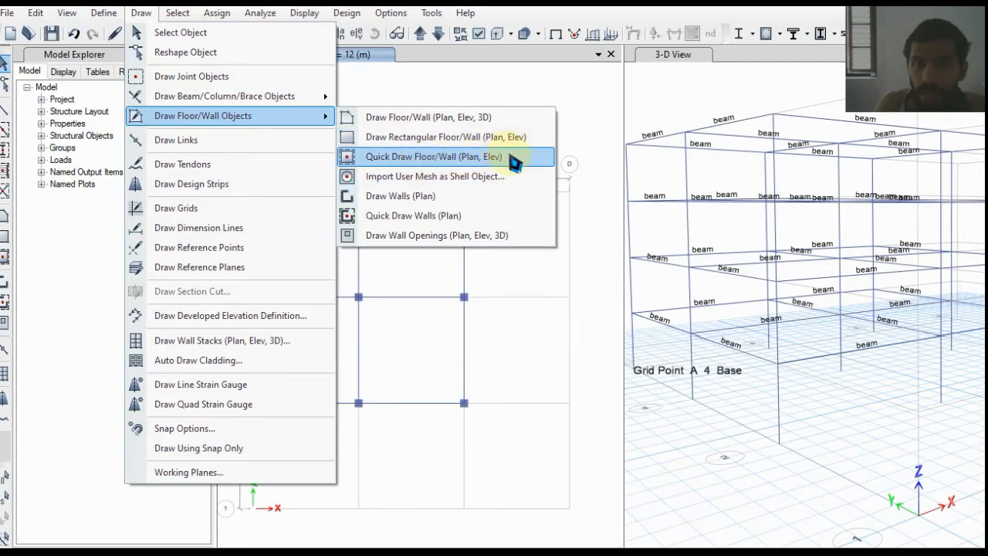
{"action": "mouse_move", "coordinate": [510, 163]}
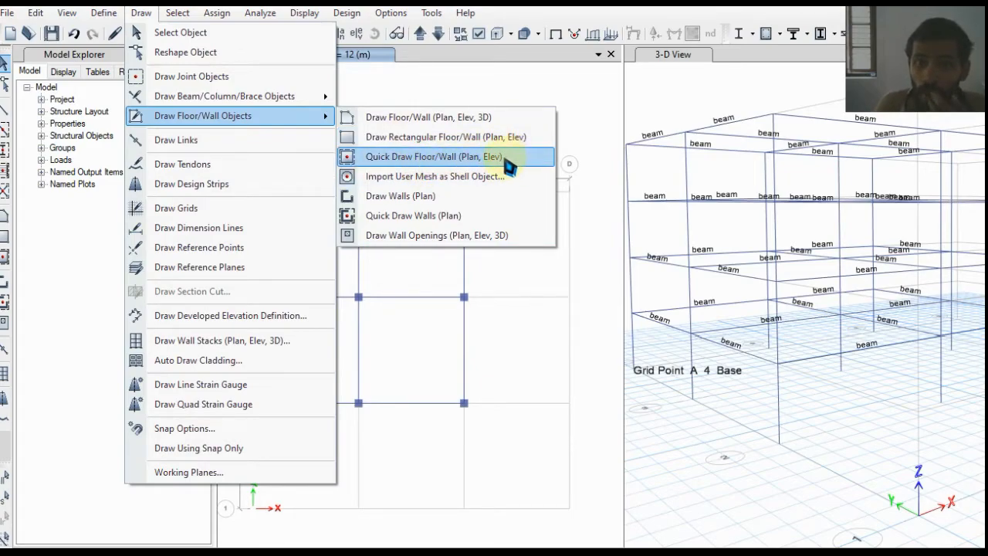
{"action": "left_click", "coordinate": [433, 155]}
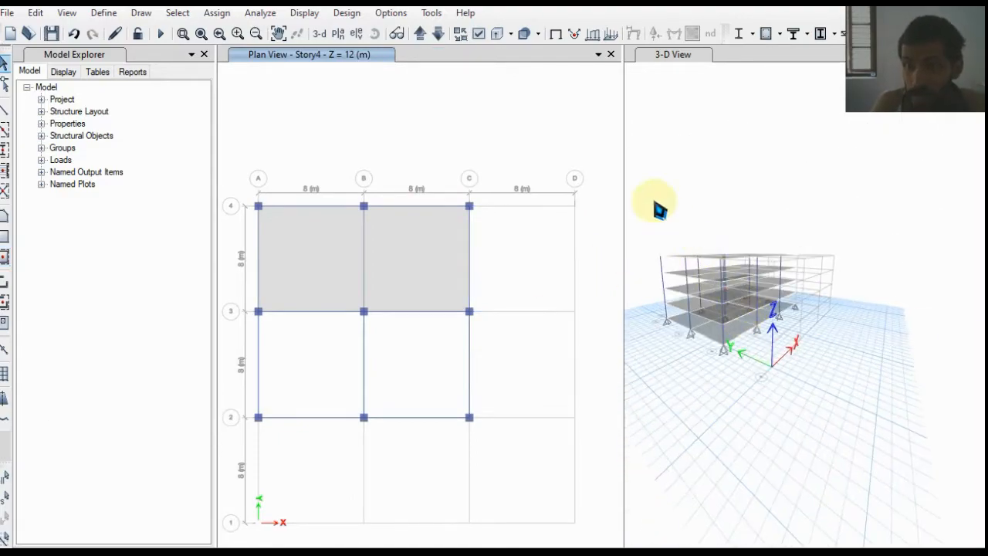
- Switch the graphics mode to Standard Graphics and browse the Options menu
{"action": "left_click", "coordinate": [390, 12]}
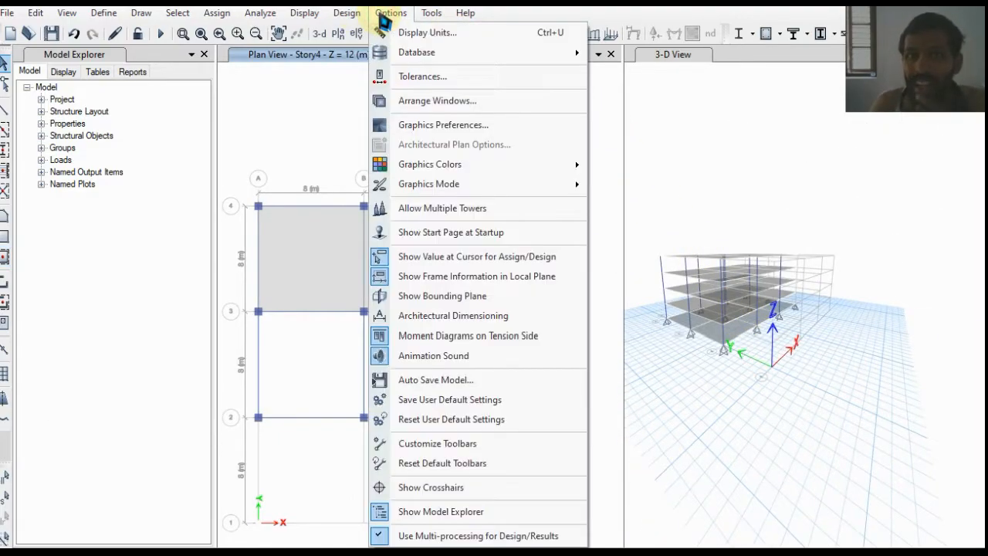
{"action": "mouse_move", "coordinate": [429, 184]}
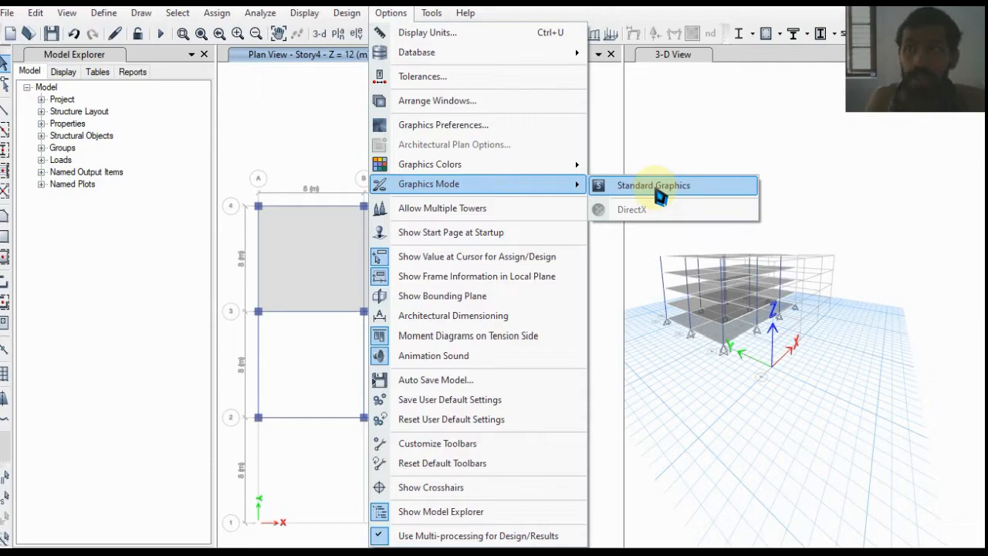
{"action": "left_click", "coordinate": [654, 186]}
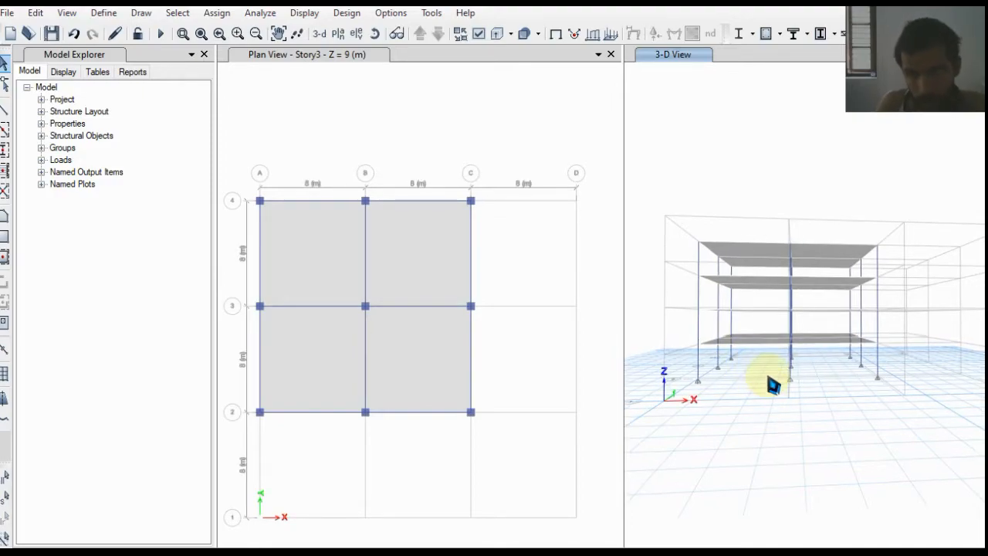
{"action": "left_click", "coordinate": [390, 12]}
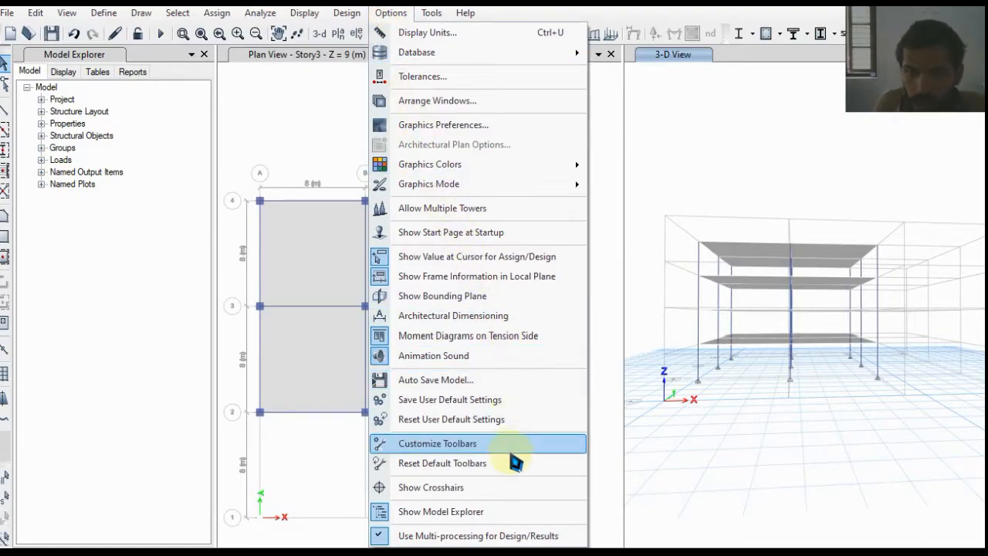
{"action": "mouse_move", "coordinate": [451, 399]}
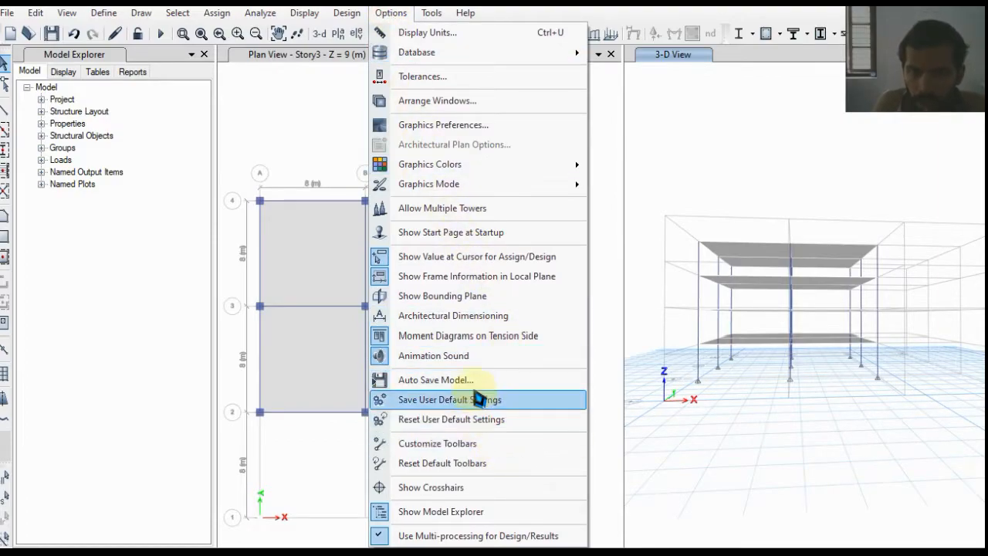
{"action": "mouse_move", "coordinate": [476, 276]}
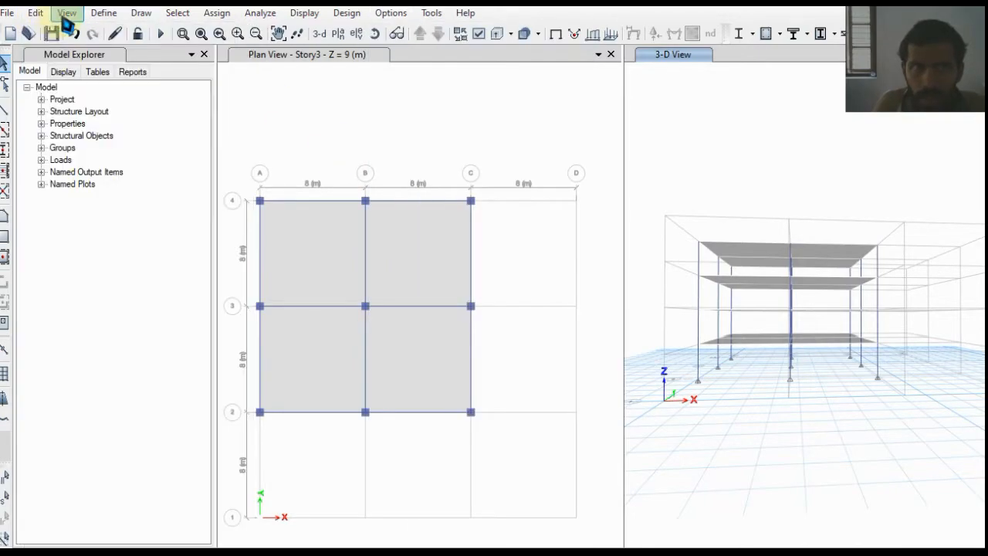
{"action": "left_click", "coordinate": [66, 12]}
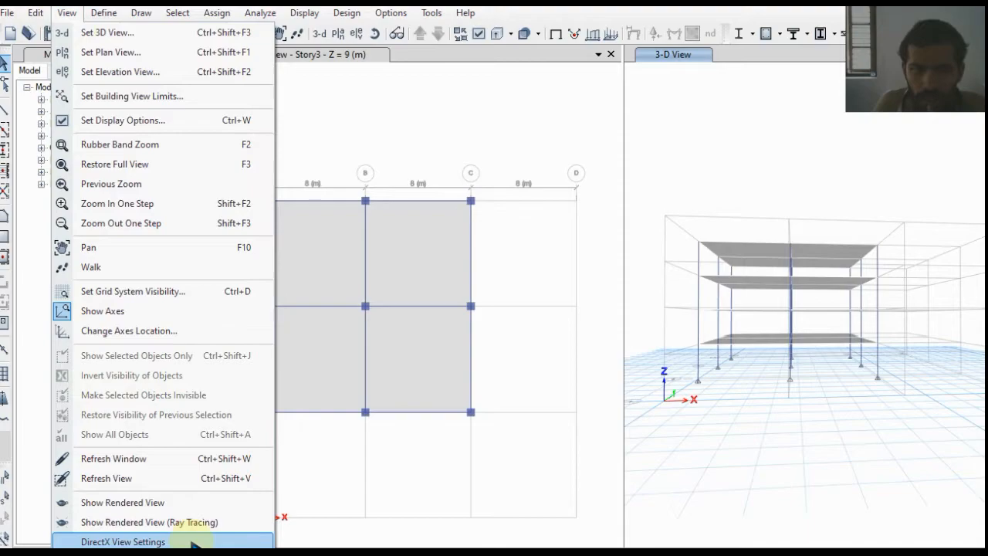
{"action": "left_click", "coordinate": [123, 541]}
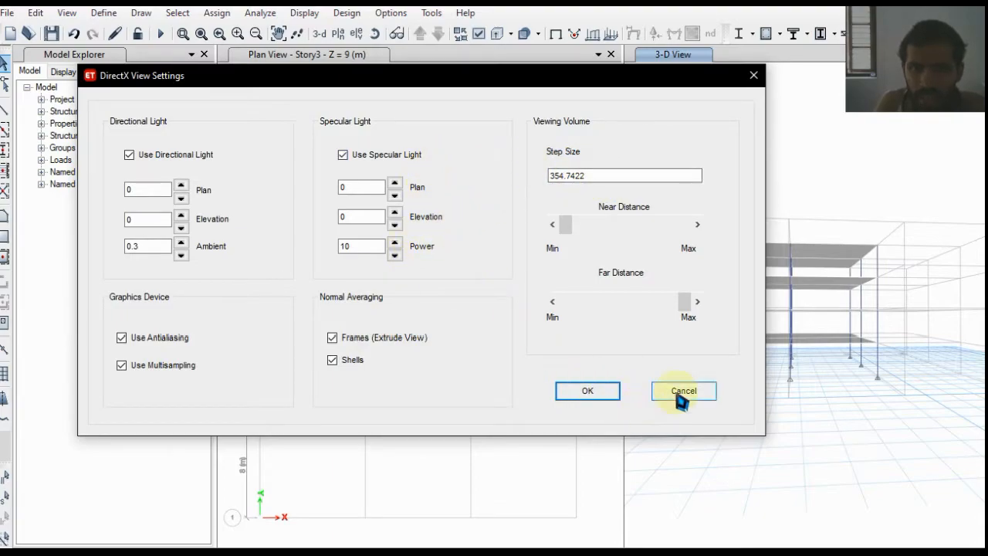
{"action": "left_click", "coordinate": [684, 391]}
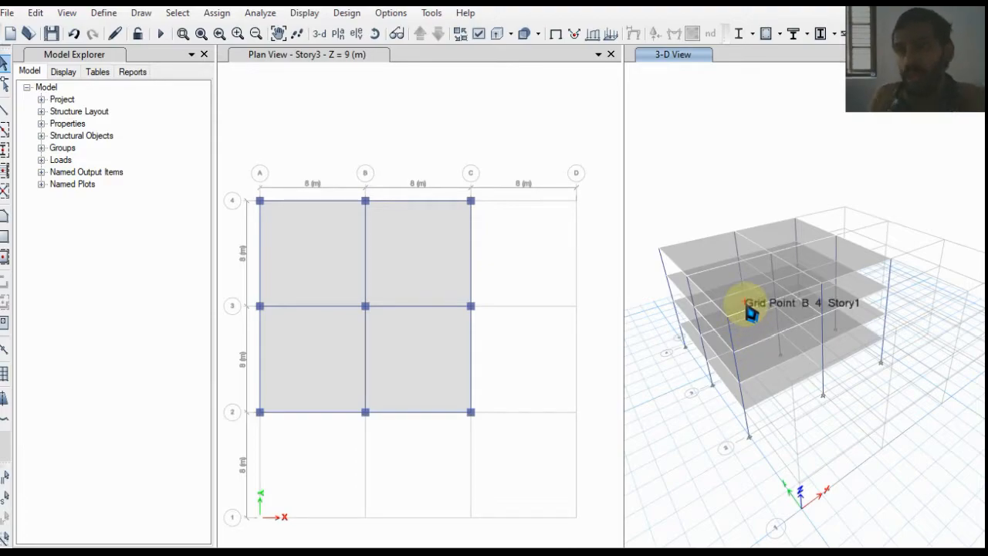
- Keep the Dead (self-weight 1) and Live load patterns
{"action": "left_click", "coordinate": [103, 12]}
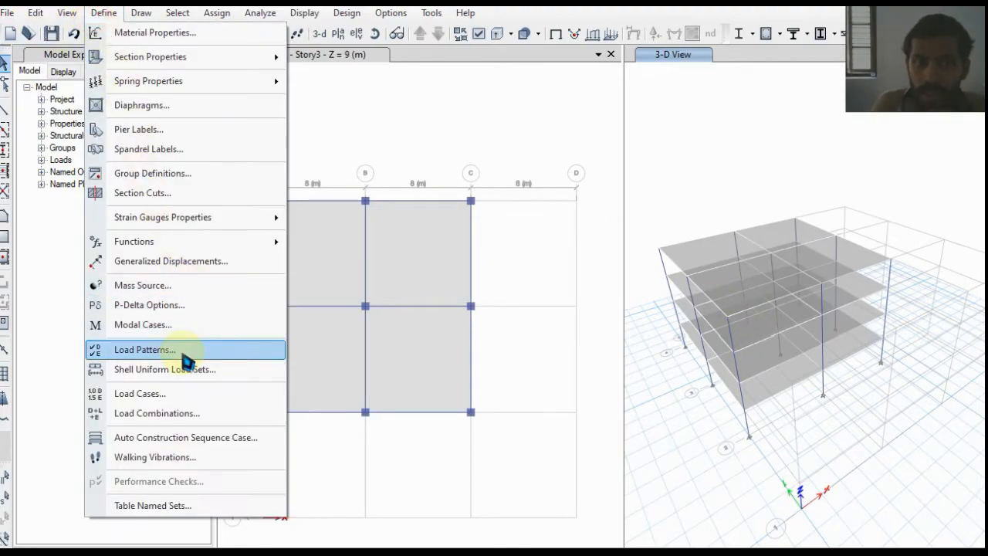
{"action": "left_click", "coordinate": [144, 350]}
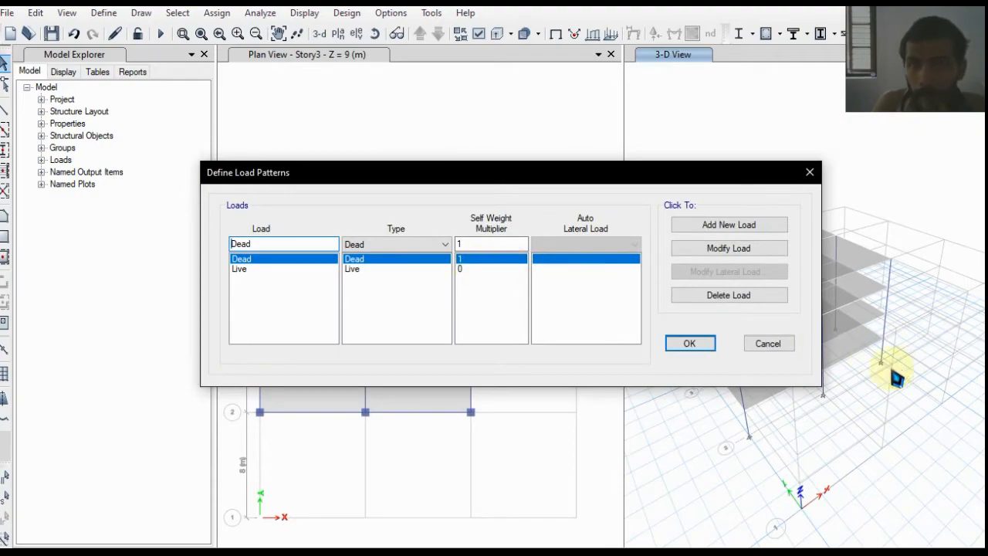
{"action": "left_click", "coordinate": [690, 343]}
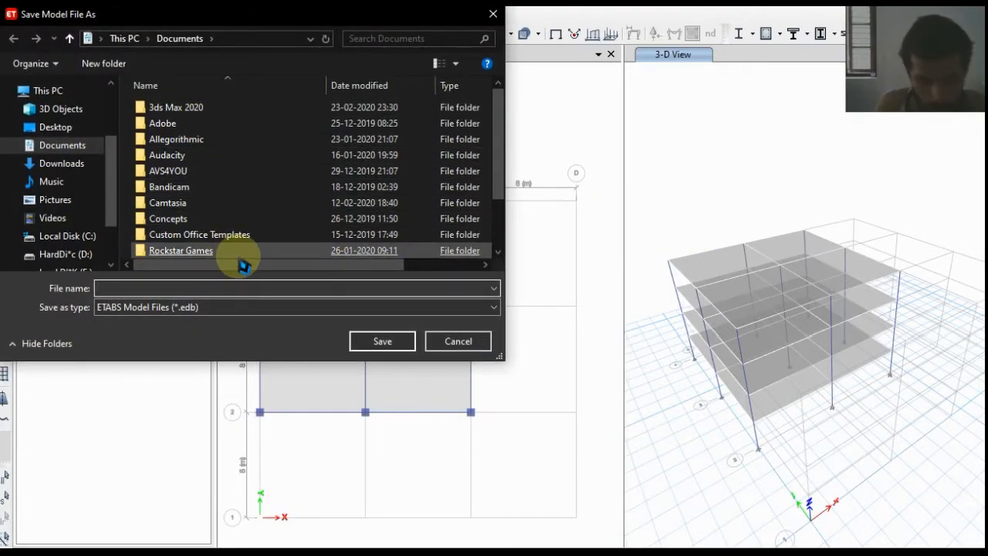
- Save the model as 'etasb test' so the analysis can run
{"action": "type", "text": "etasb"}
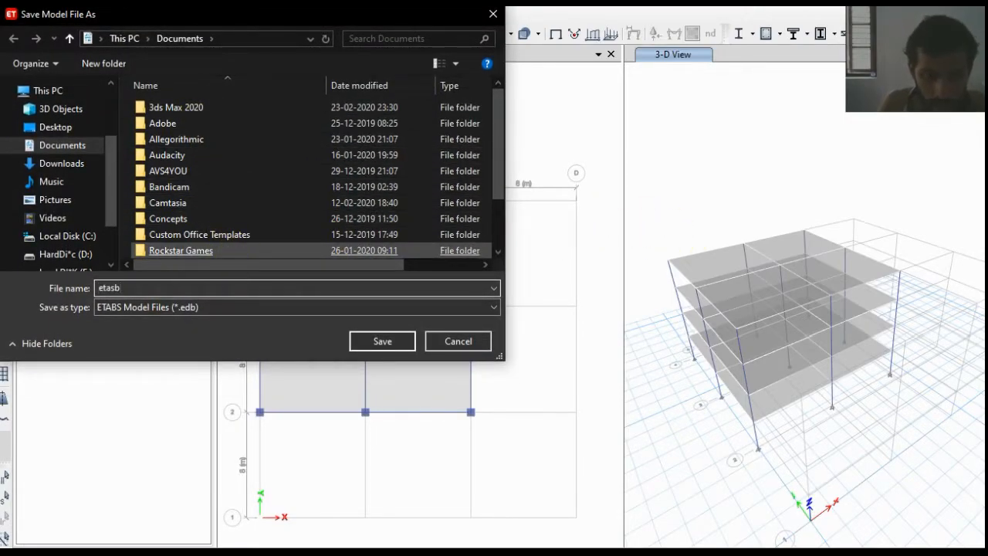
{"action": "type", "text": "test"}
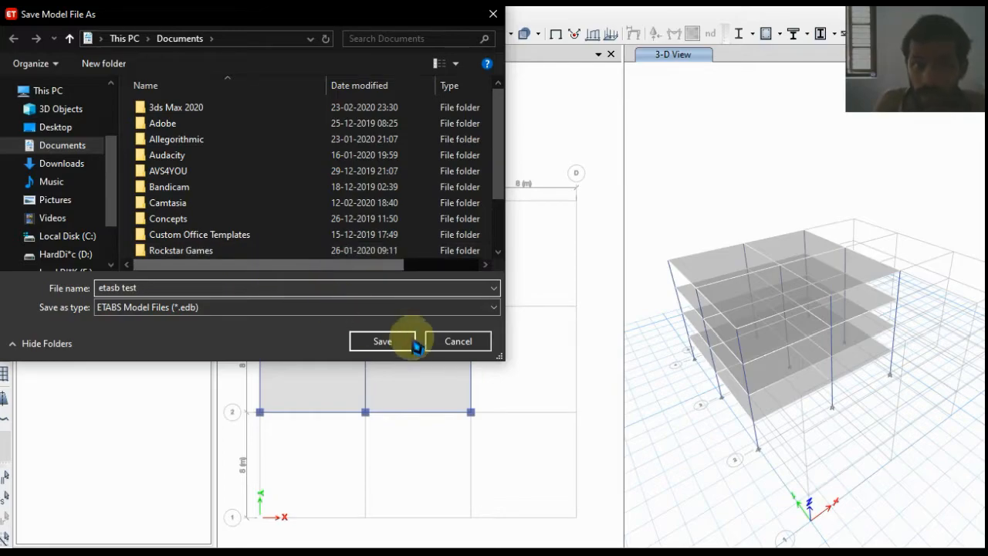
{"action": "left_click", "coordinate": [382, 341]}
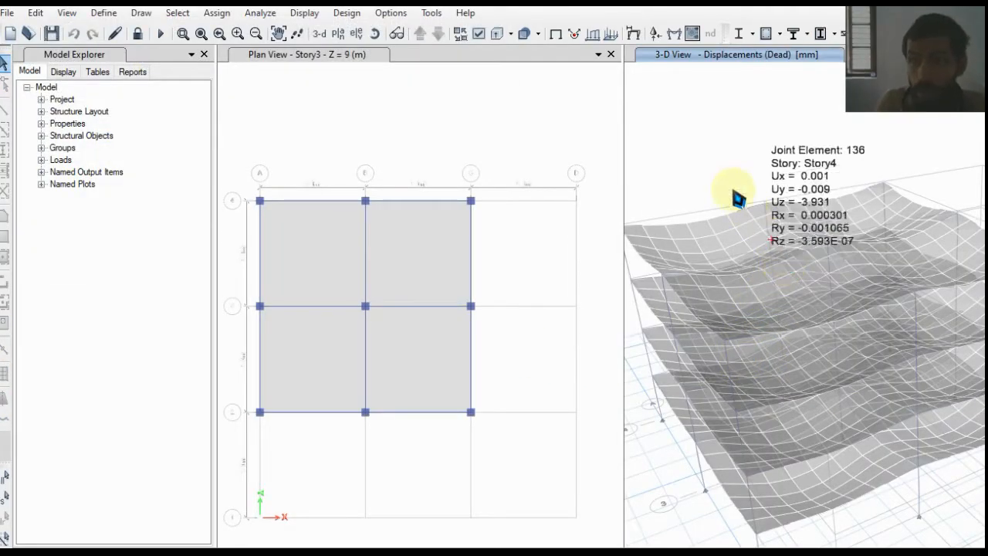
- Display Dead-load Moment 3-3 diagrams with values on all frames
{"action": "left_click", "coordinate": [303, 13]}
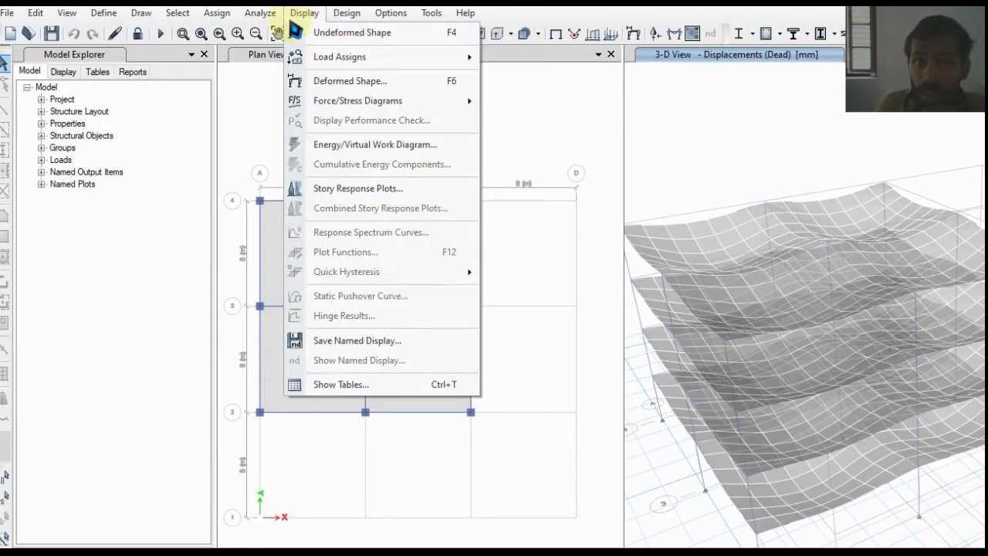
{"action": "mouse_move", "coordinate": [357, 100]}
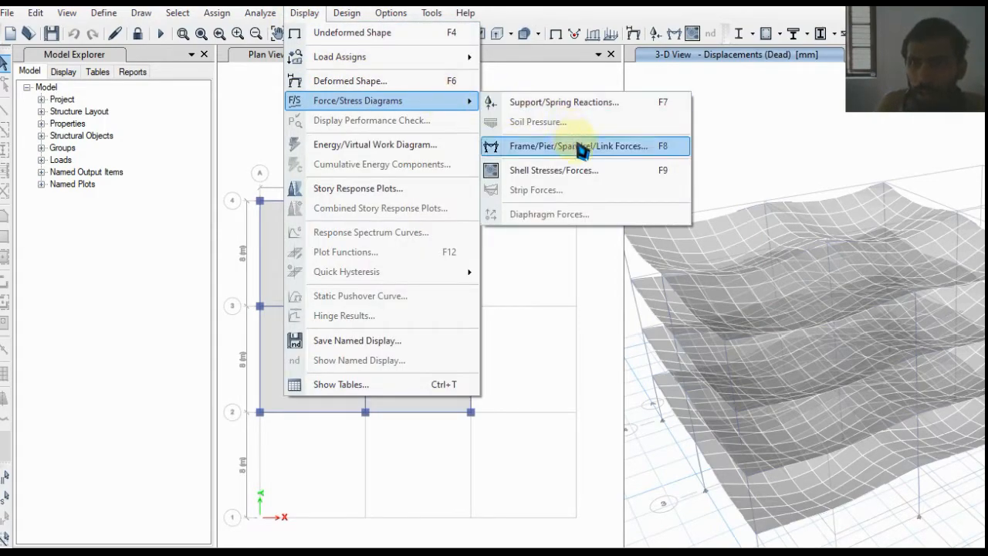
{"action": "left_click", "coordinate": [580, 146]}
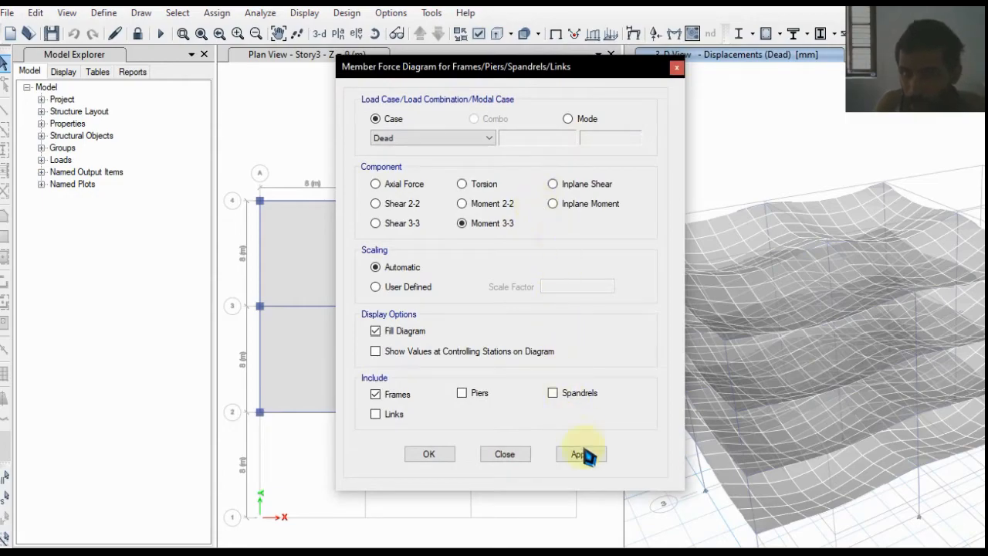
{"action": "left_click", "coordinate": [376, 351]}
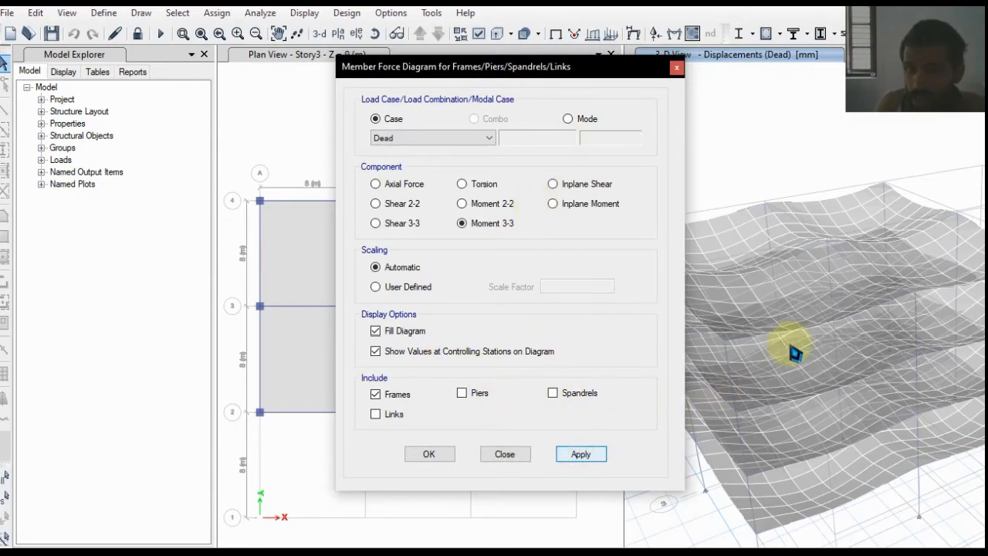
- Inspect beam B11's shear, moment and deflection relative to story minimum
{"action": "left_click", "coordinate": [580, 453]}
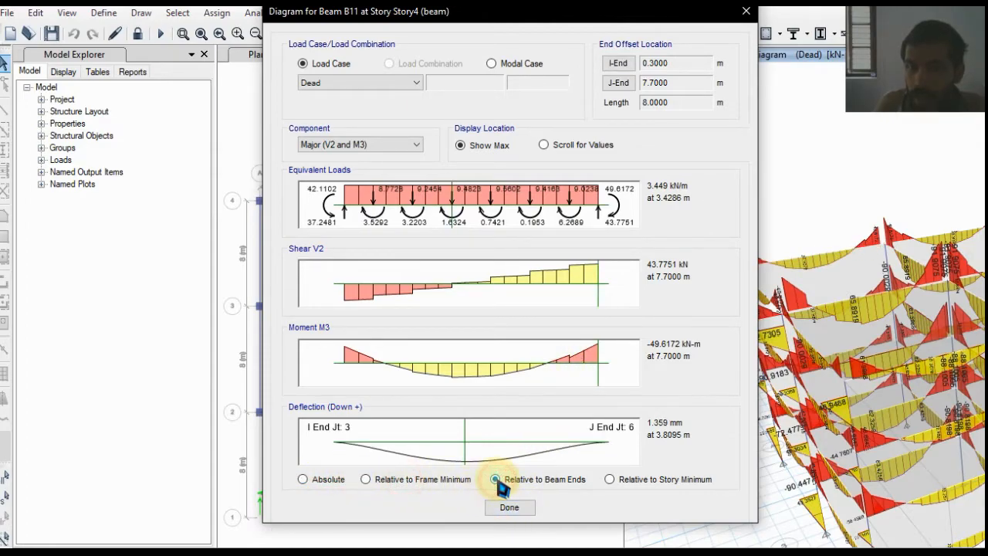
{"action": "left_click", "coordinate": [609, 478]}
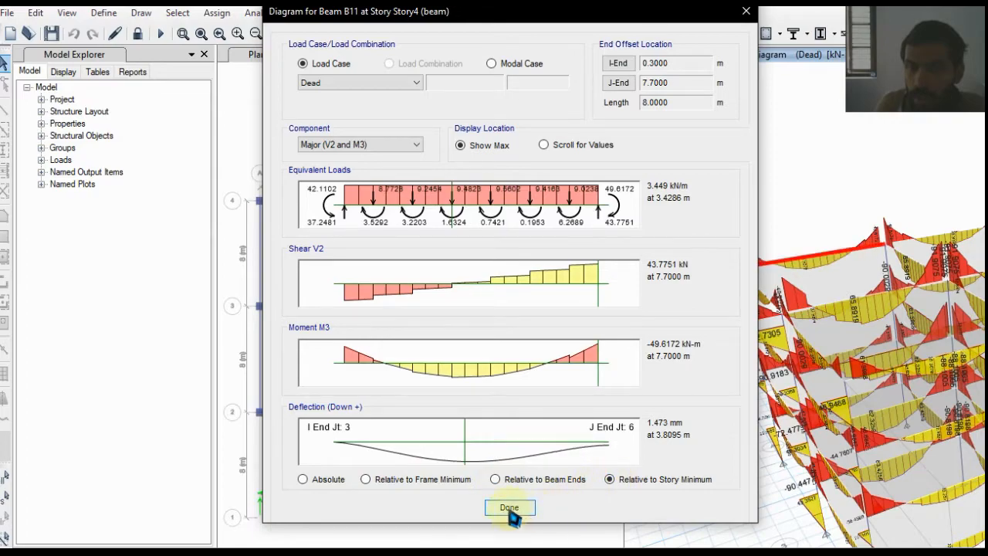
{"action": "left_click", "coordinate": [509, 507]}
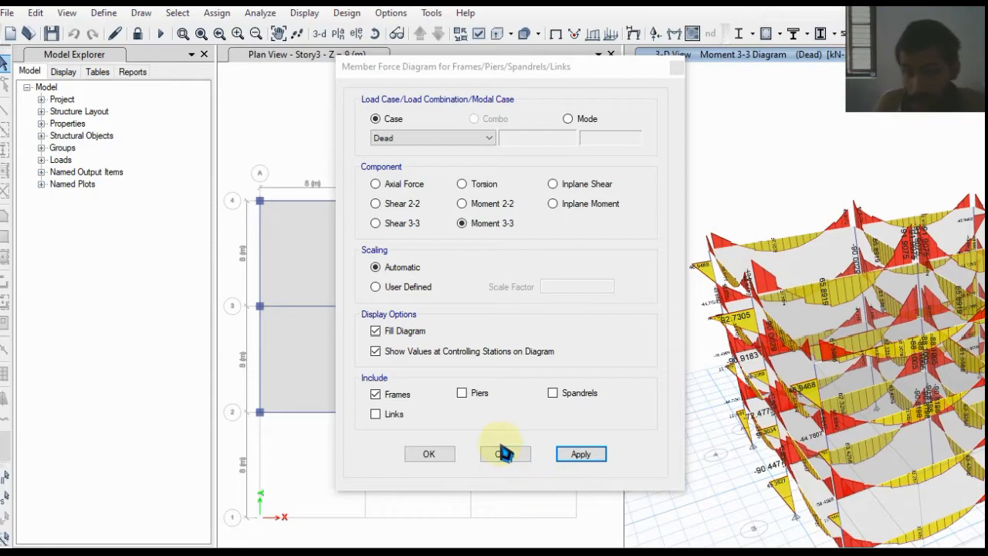
{"action": "left_click", "coordinate": [505, 453]}
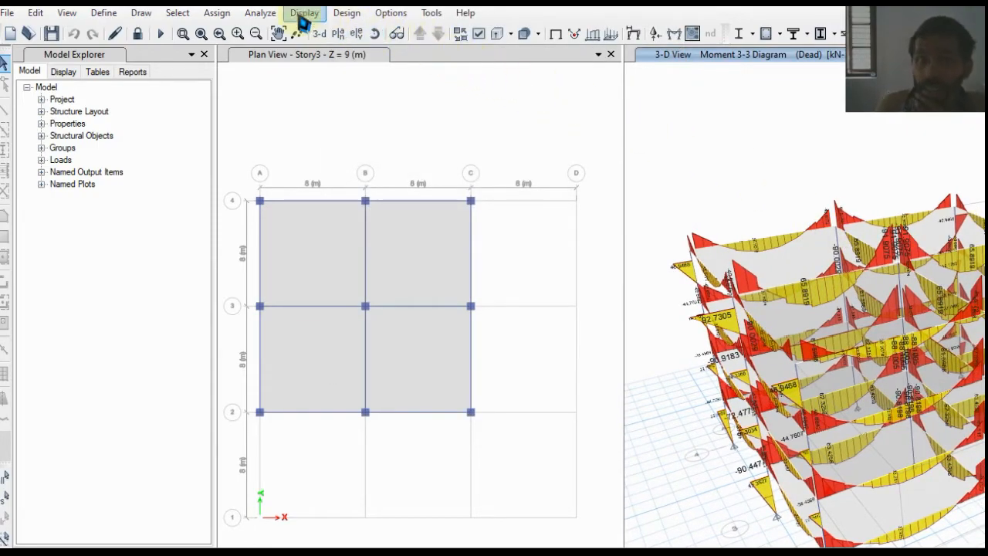
- Run the IS 456 concrete frame design check on all frames
{"action": "left_click", "coordinate": [347, 12]}
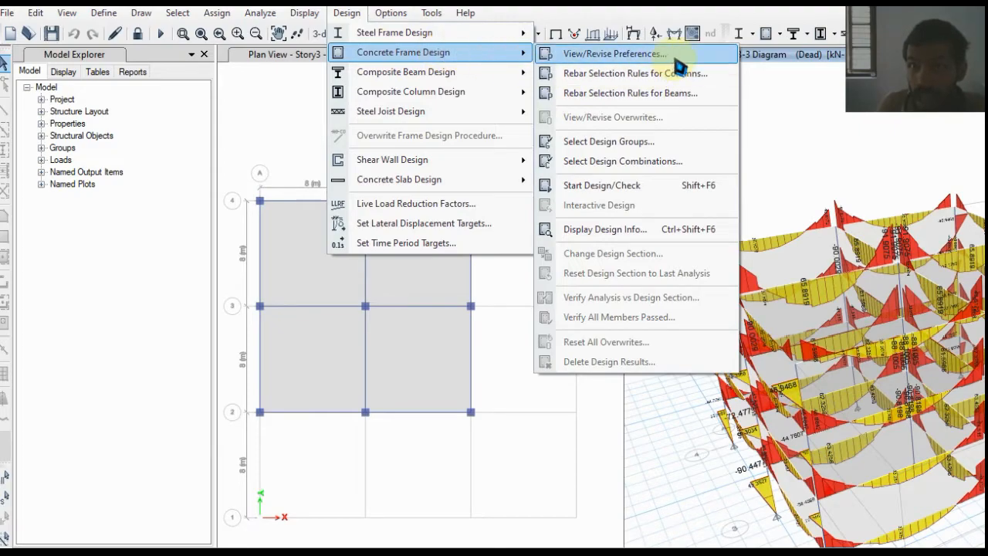
{"action": "mouse_move", "coordinate": [602, 185]}
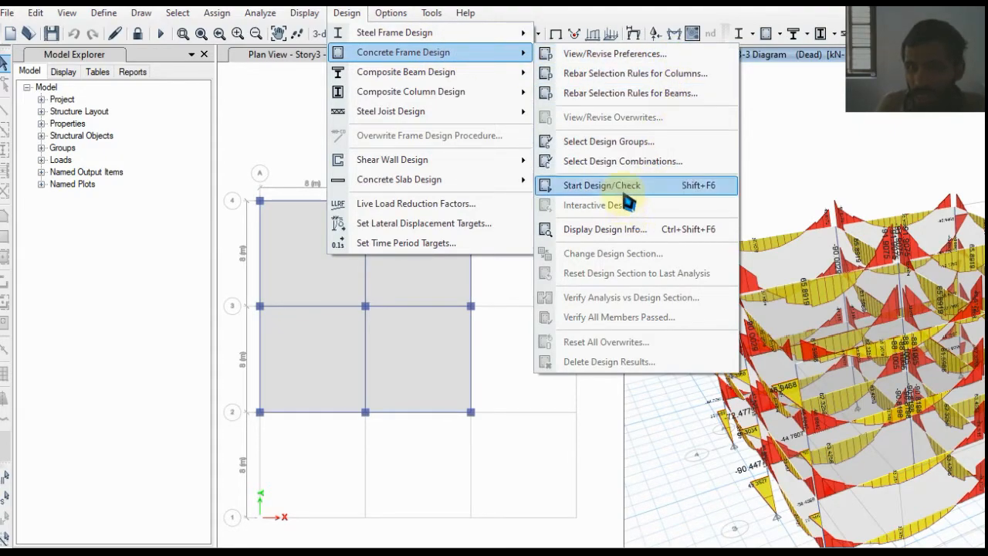
{"action": "left_click", "coordinate": [602, 185]}
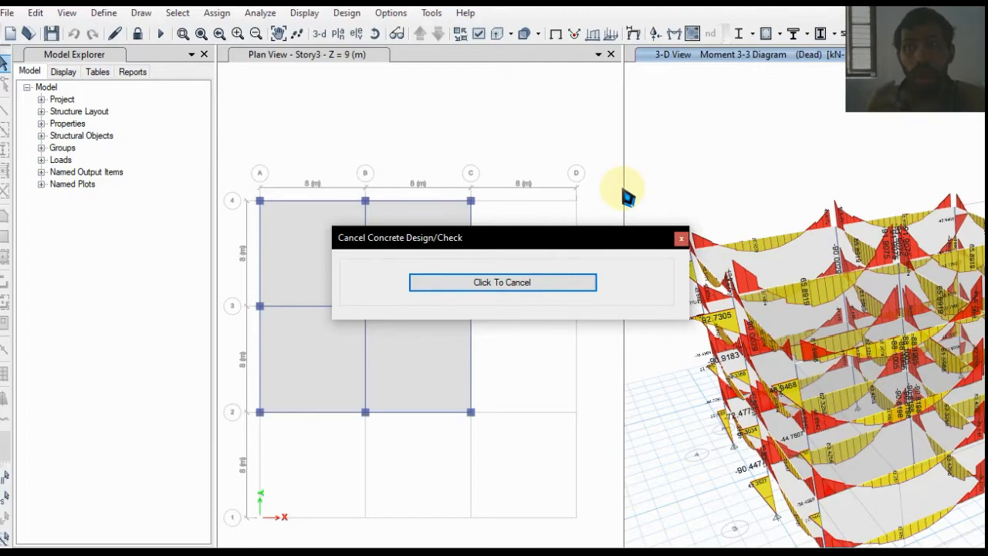
{"action": "left_click", "coordinate": [502, 282]}
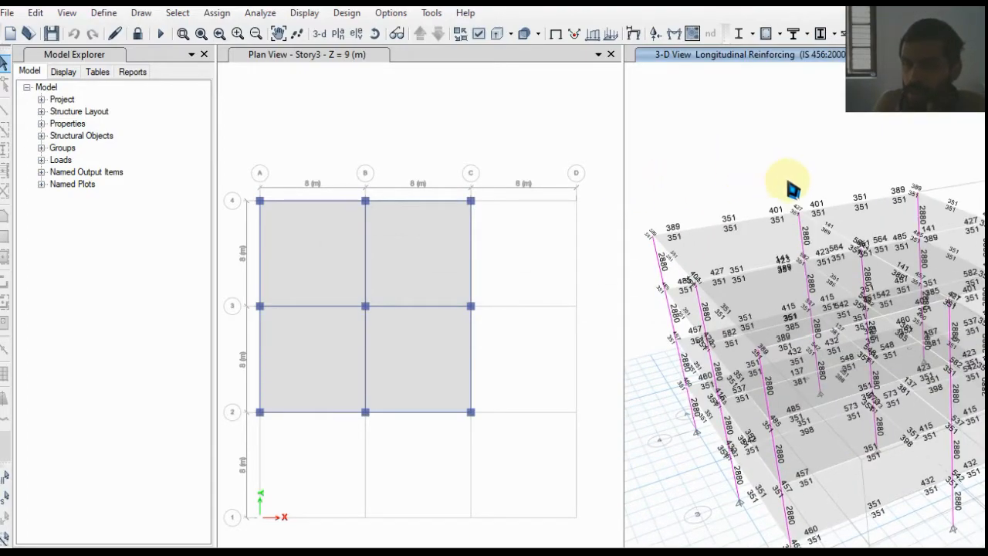
- Verify that all concrete frame members passed and dismiss the confirmation
{"action": "left_click", "coordinate": [347, 13]}
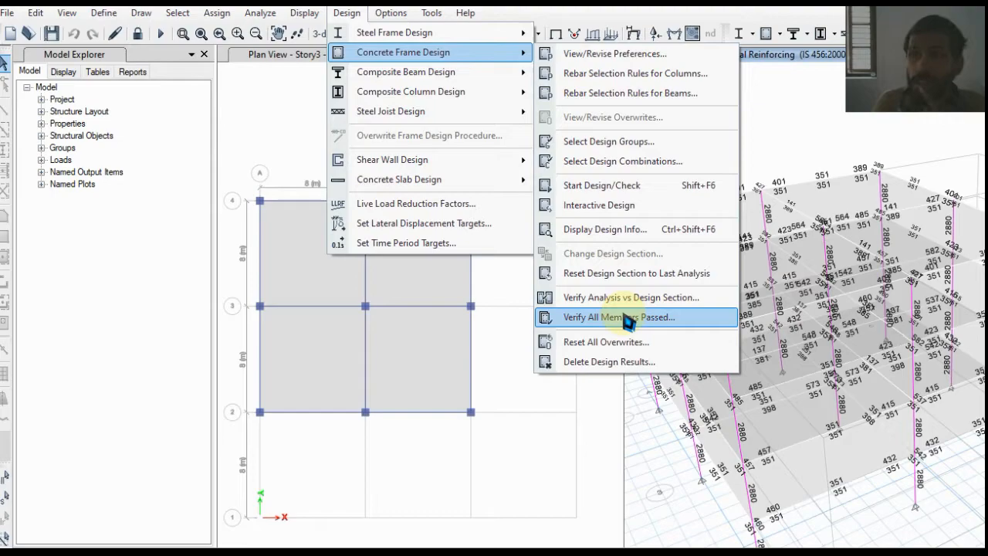
{"action": "left_click", "coordinate": [617, 316]}
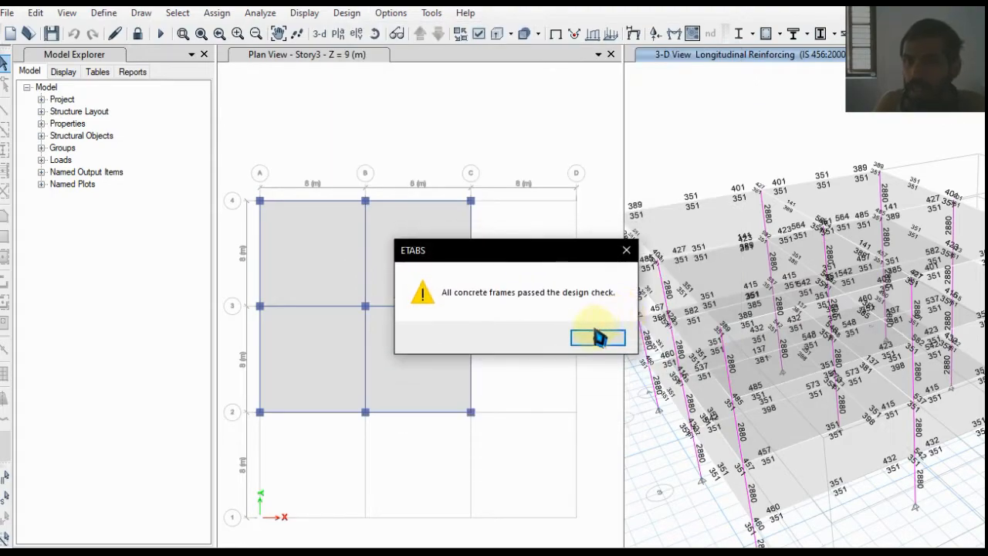
{"action": "left_click", "coordinate": [597, 338]}
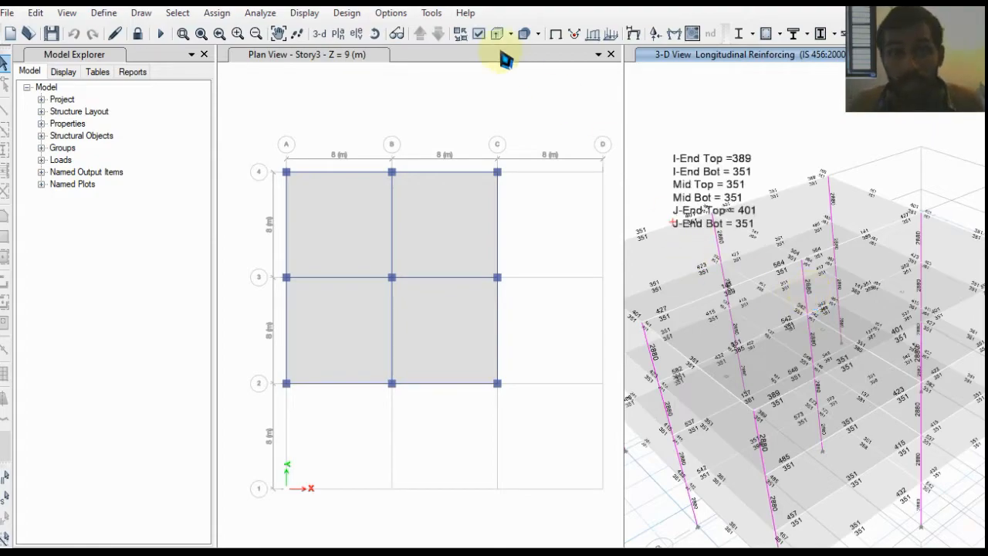
- Unlock the model and add Story4 design strips with middle strips along X grid lines
{"action": "left_click", "coordinate": [499, 33]}
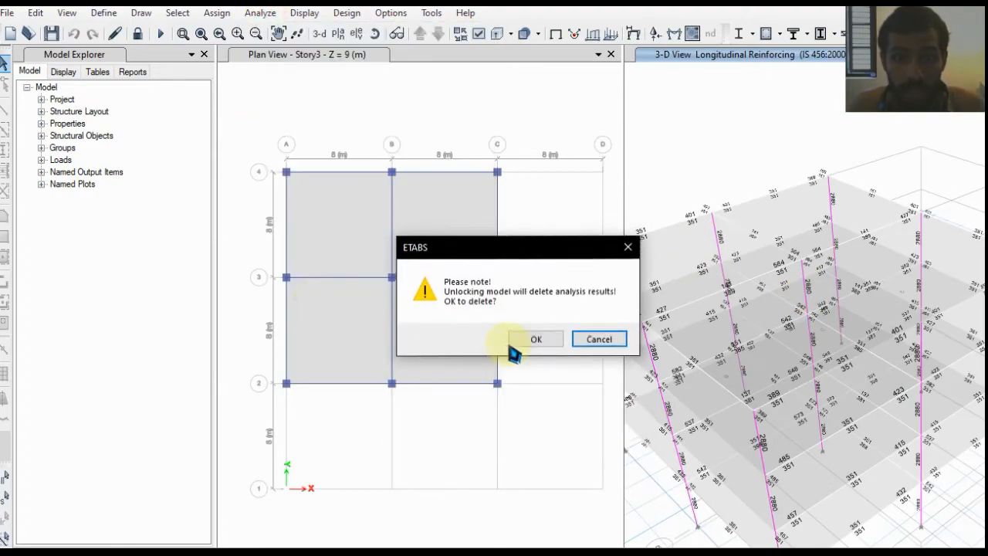
{"action": "left_click", "coordinate": [536, 338]}
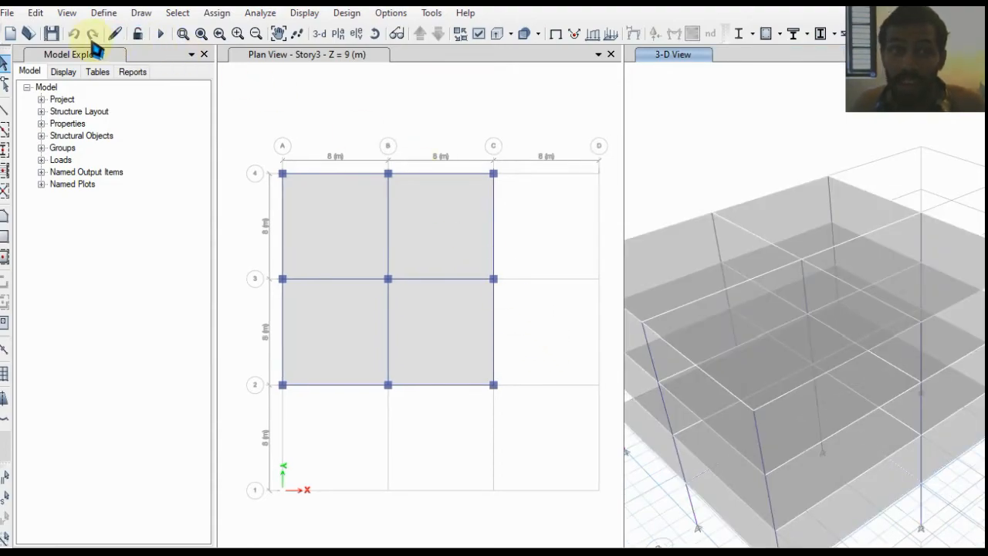
{"action": "left_click", "coordinate": [35, 12]}
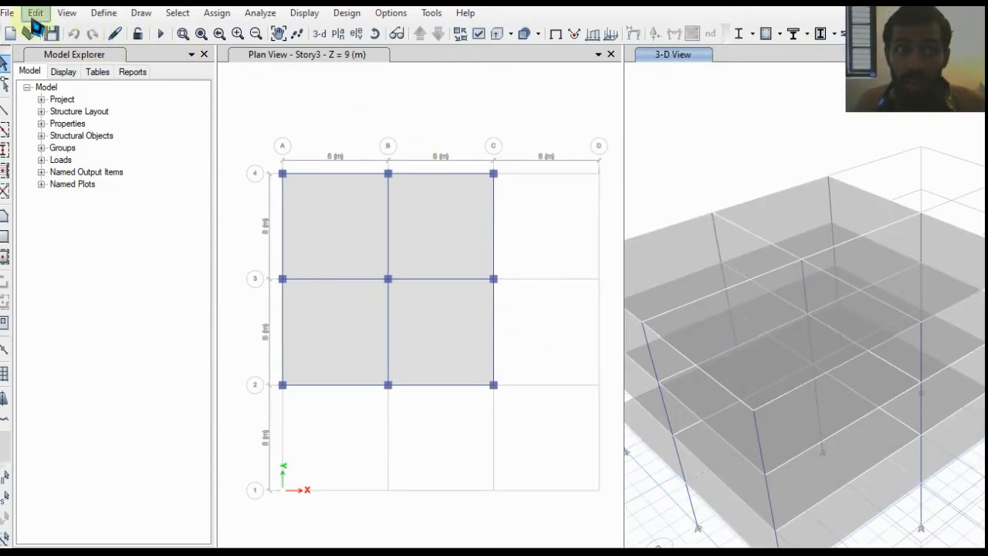
{"action": "left_click", "coordinate": [35, 12]}
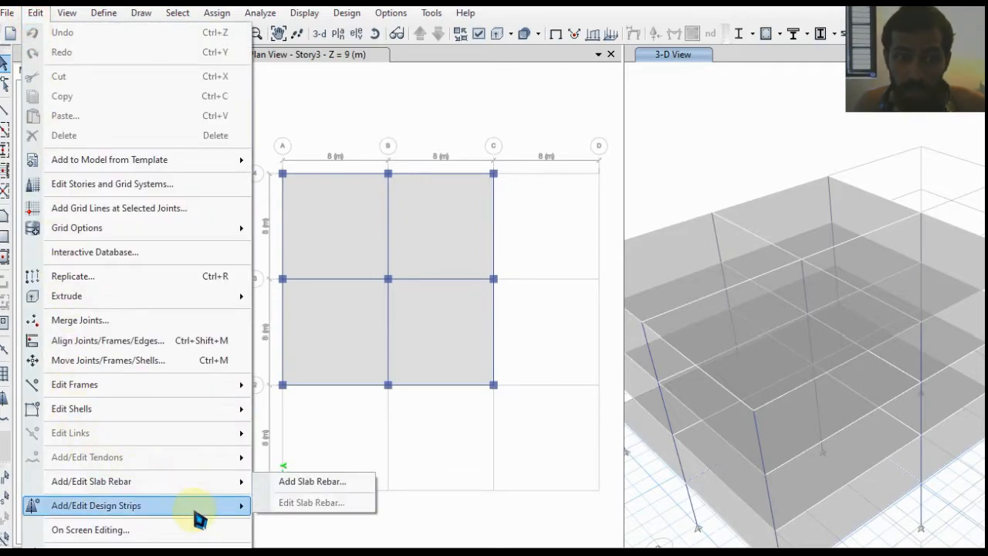
{"action": "mouse_move", "coordinate": [96, 505]}
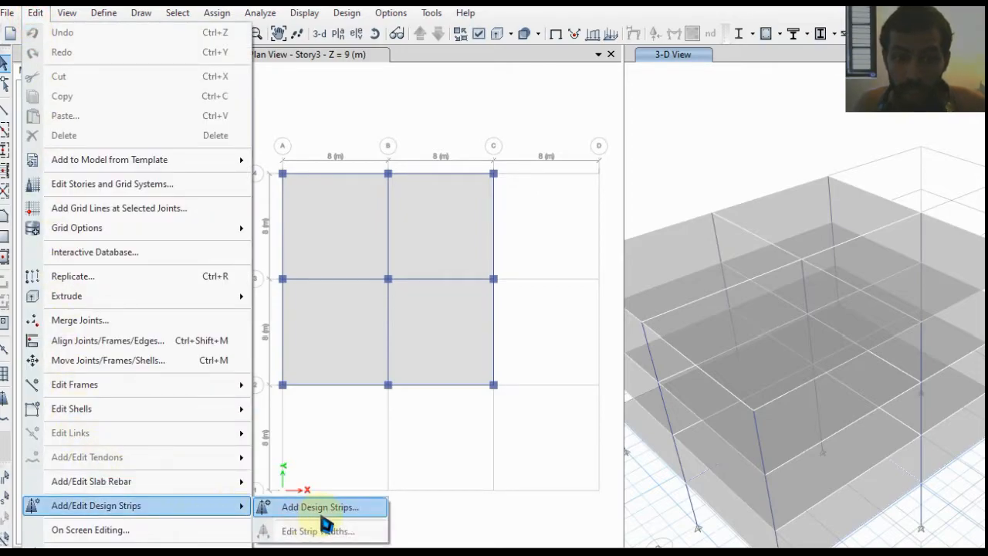
{"action": "left_click", "coordinate": [319, 507]}
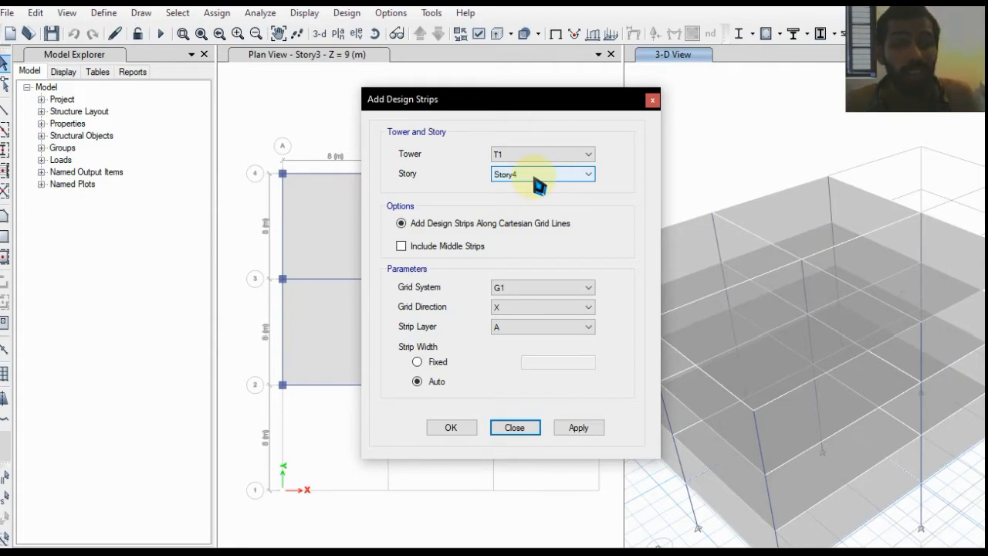
{"action": "left_click", "coordinate": [401, 245]}
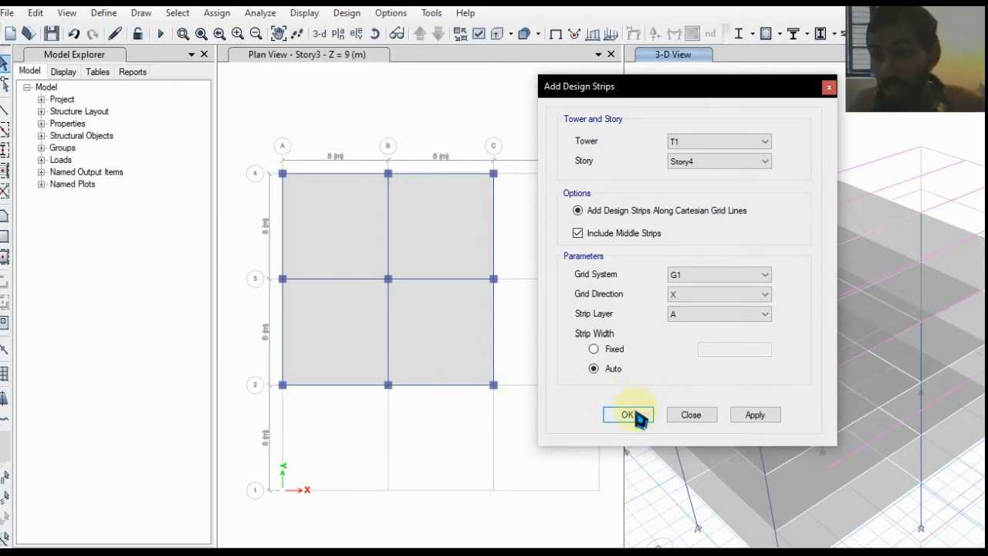
{"action": "left_click", "coordinate": [628, 414]}
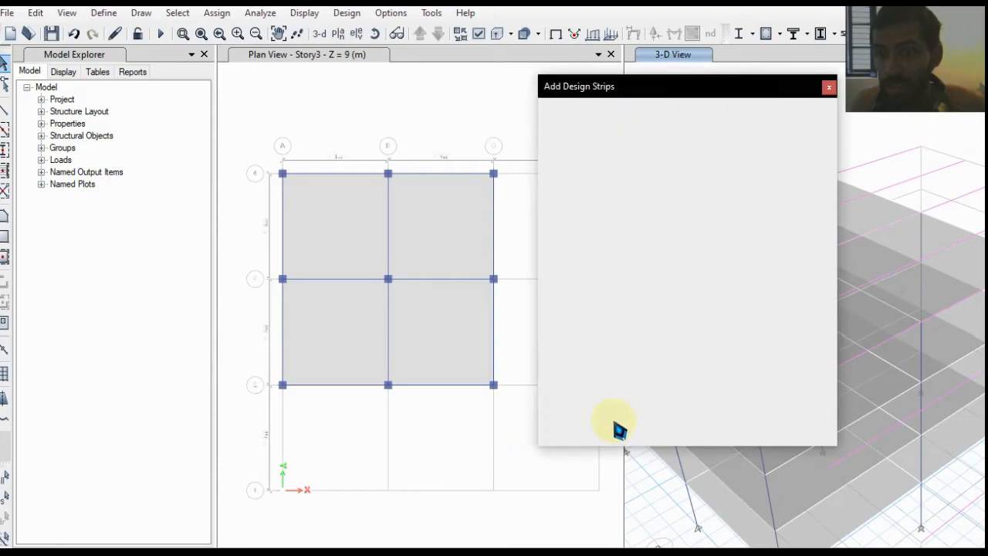
{"action": "left_click", "coordinate": [829, 85]}
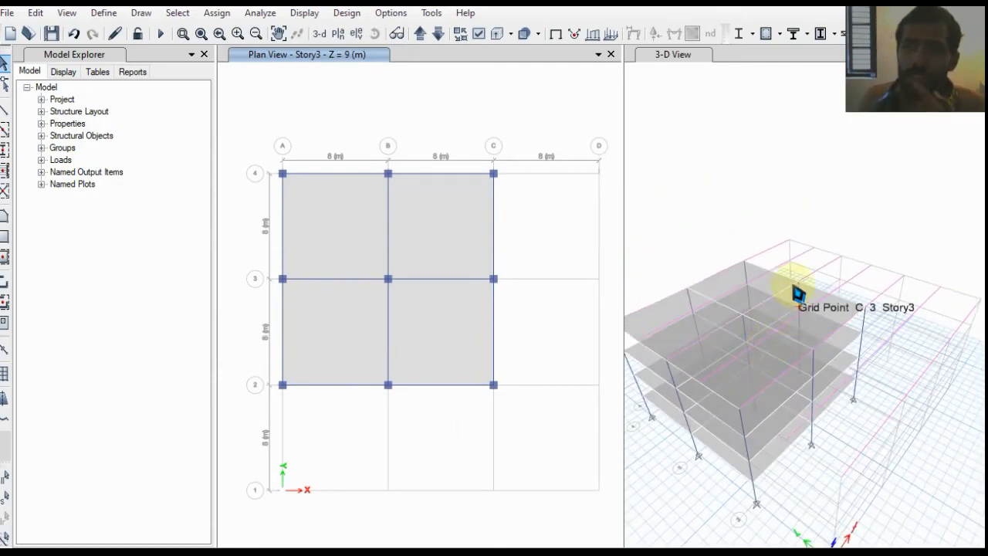
{"action": "left_click", "coordinate": [260, 12]}
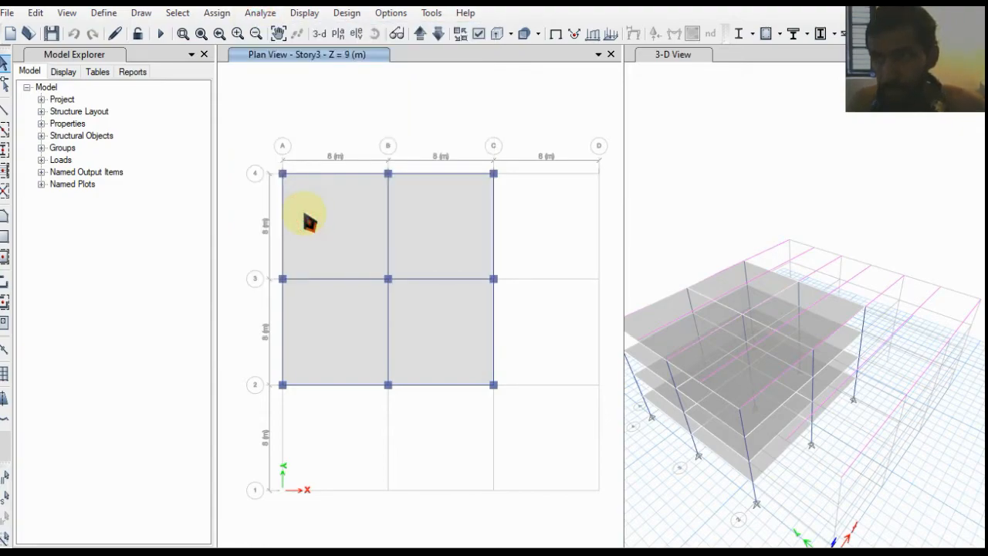
{"action": "left_click", "coordinate": [347, 12]}
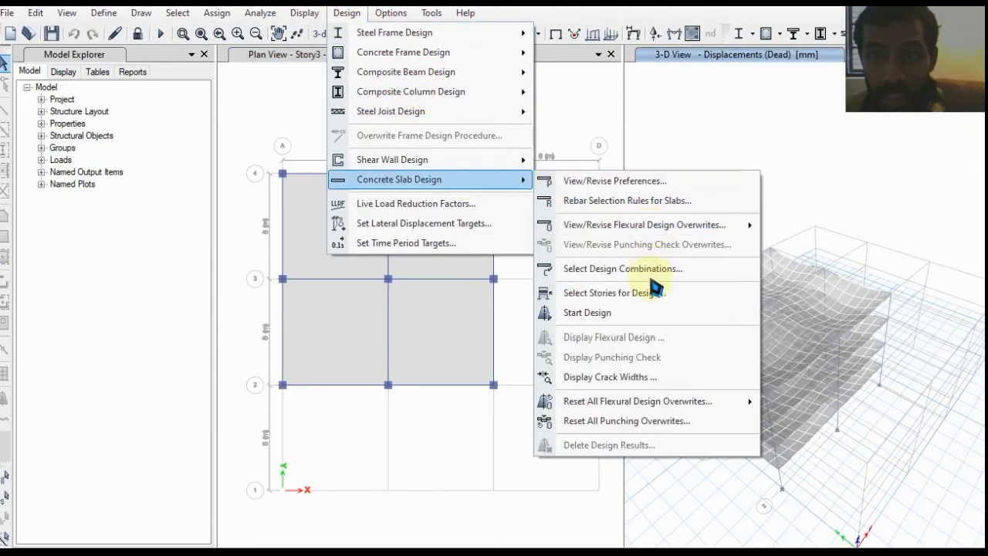
- Select Story4 for slab design, run the slab design, and save the model
{"action": "left_click", "coordinate": [613, 292]}
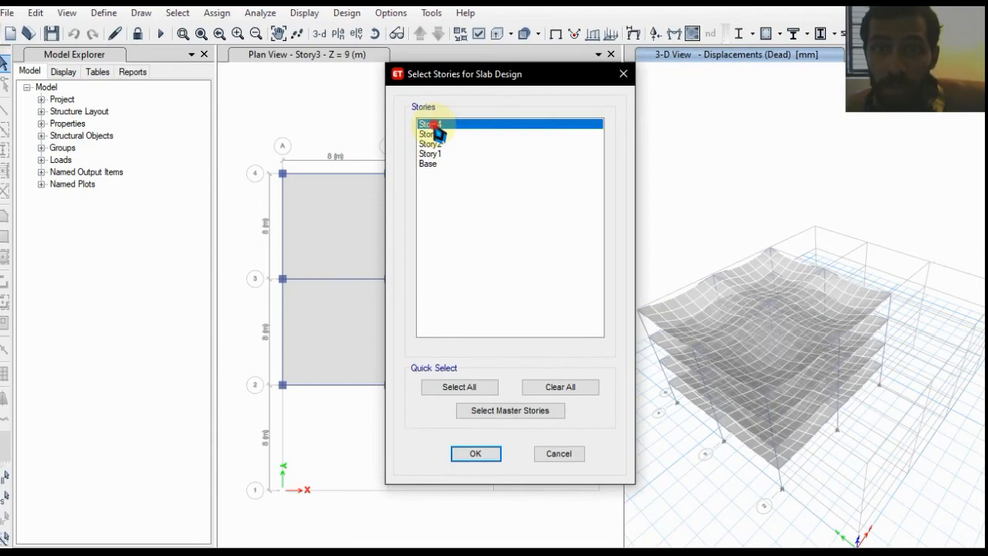
{"action": "left_click", "coordinate": [476, 453]}
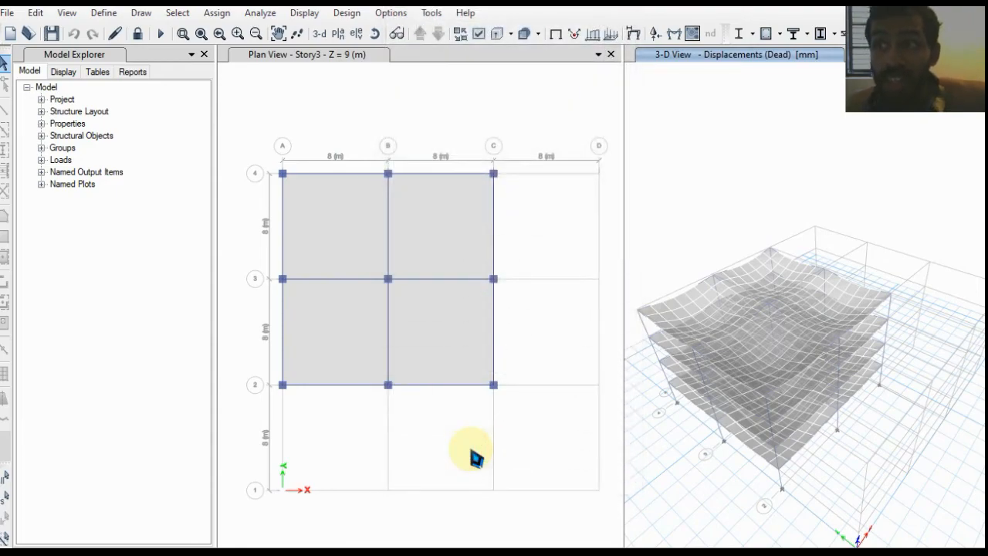
{"action": "left_click", "coordinate": [347, 12]}
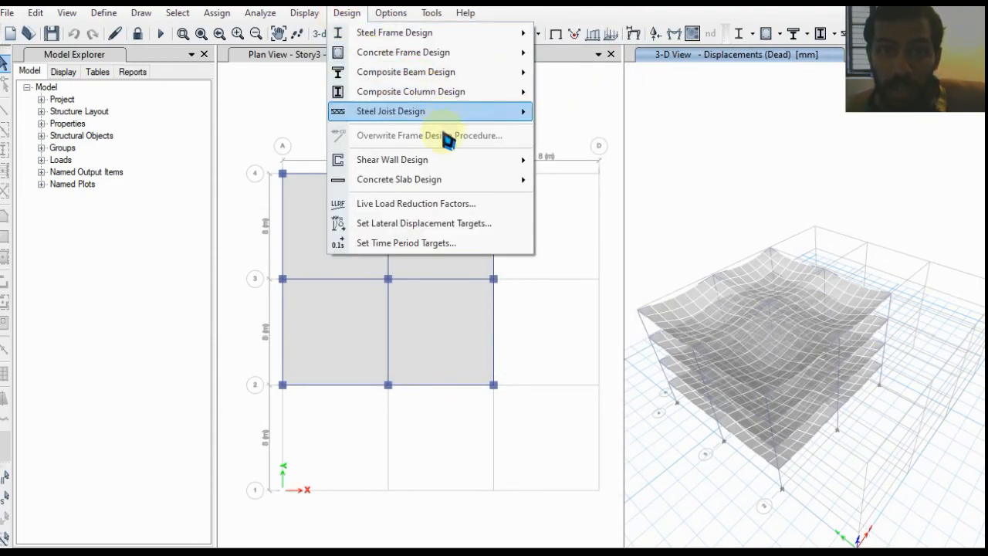
{"action": "mouse_move", "coordinate": [399, 180]}
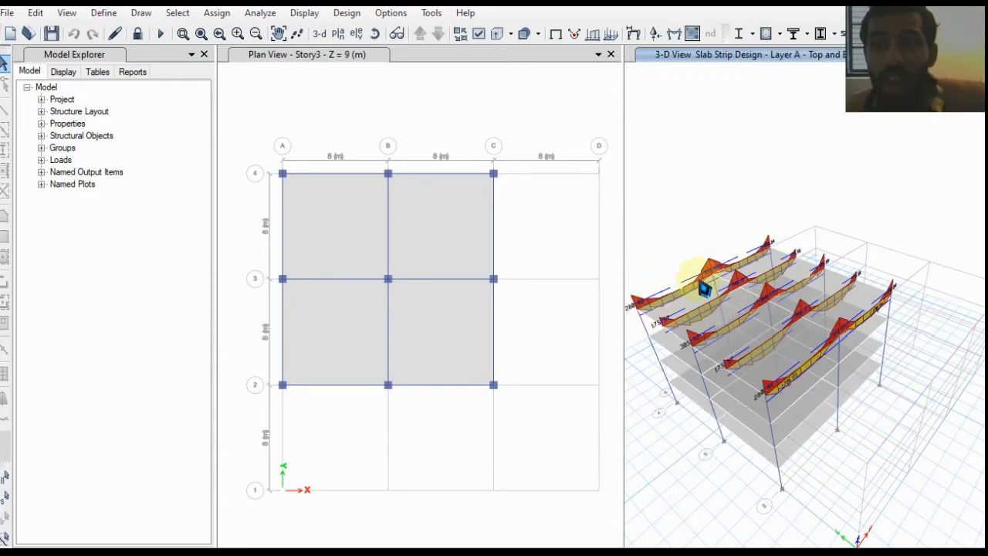
{"action": "left_click", "coordinate": [51, 35]}
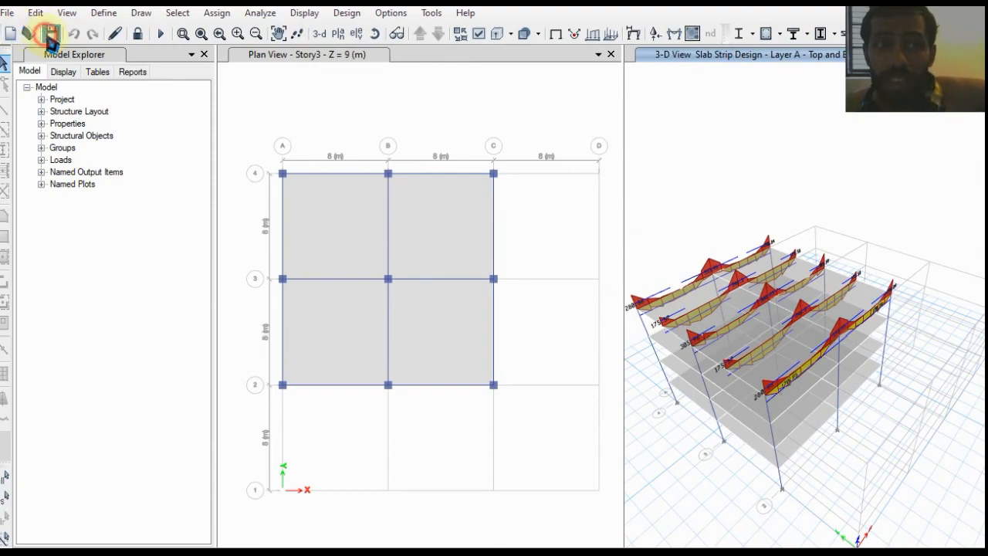